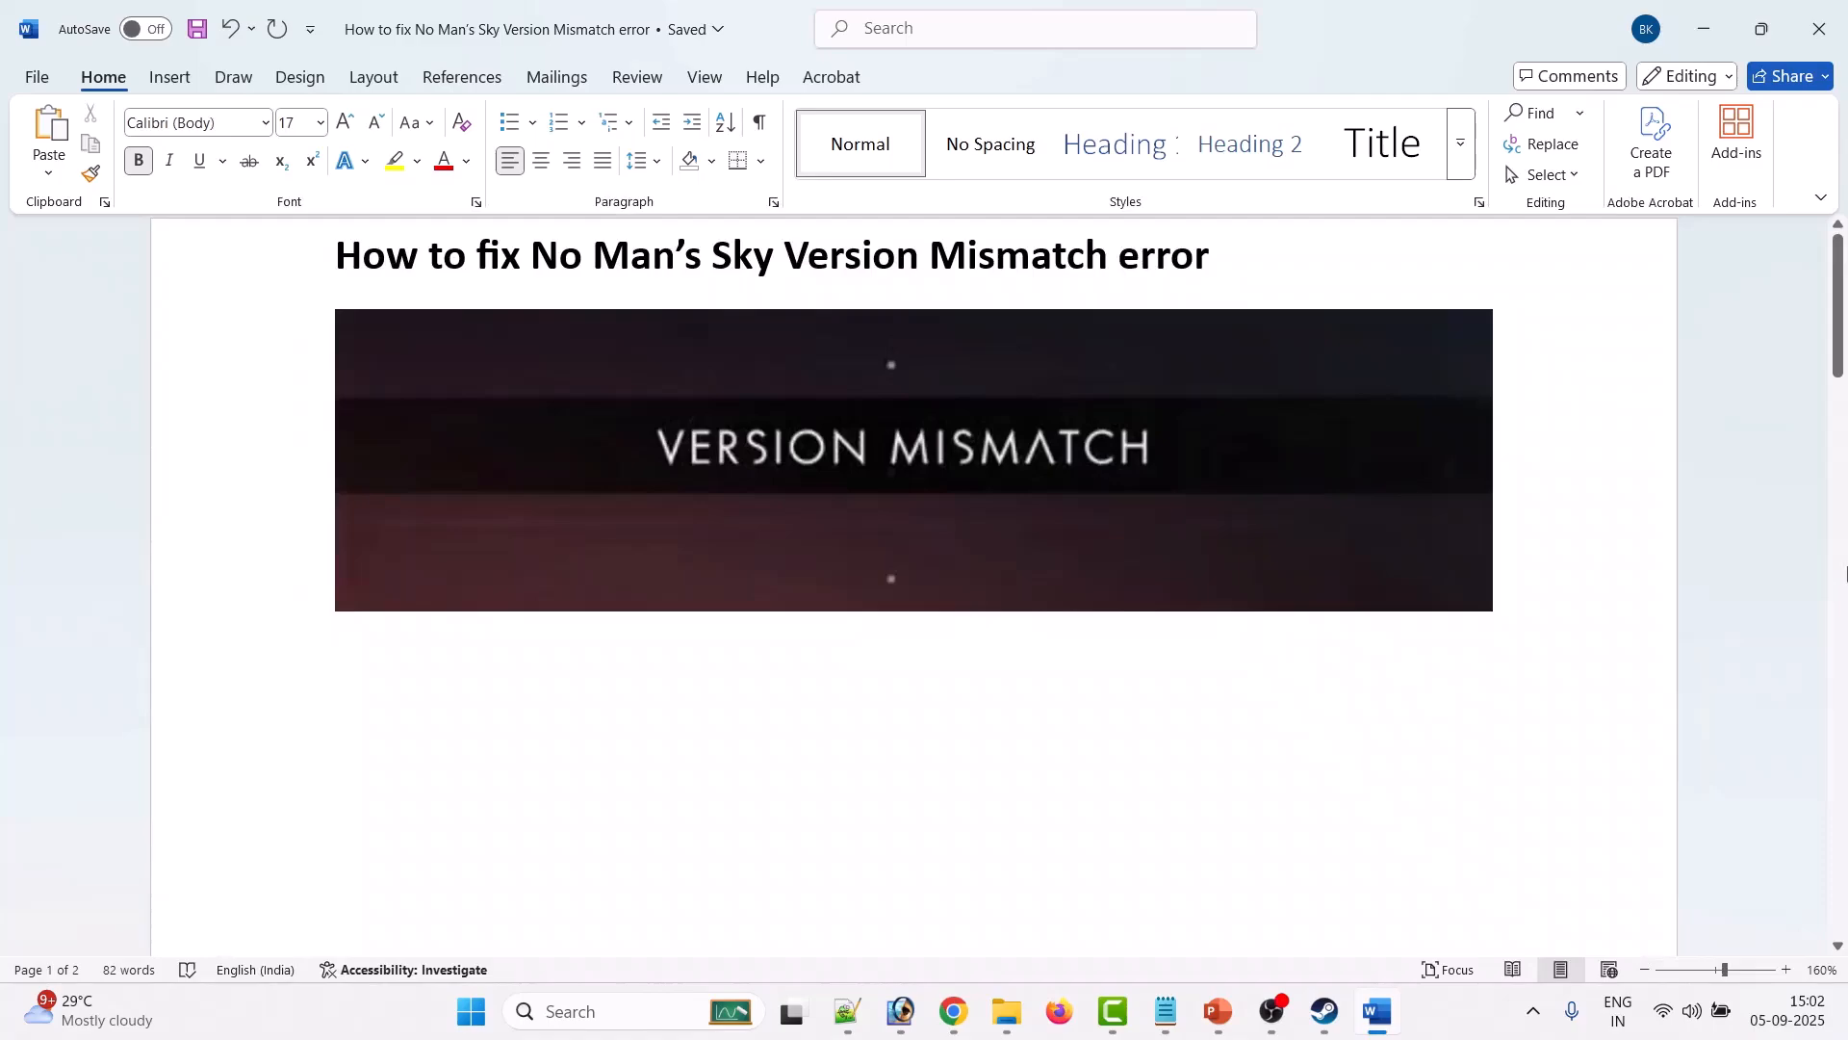
mouse_move(1296, 321)
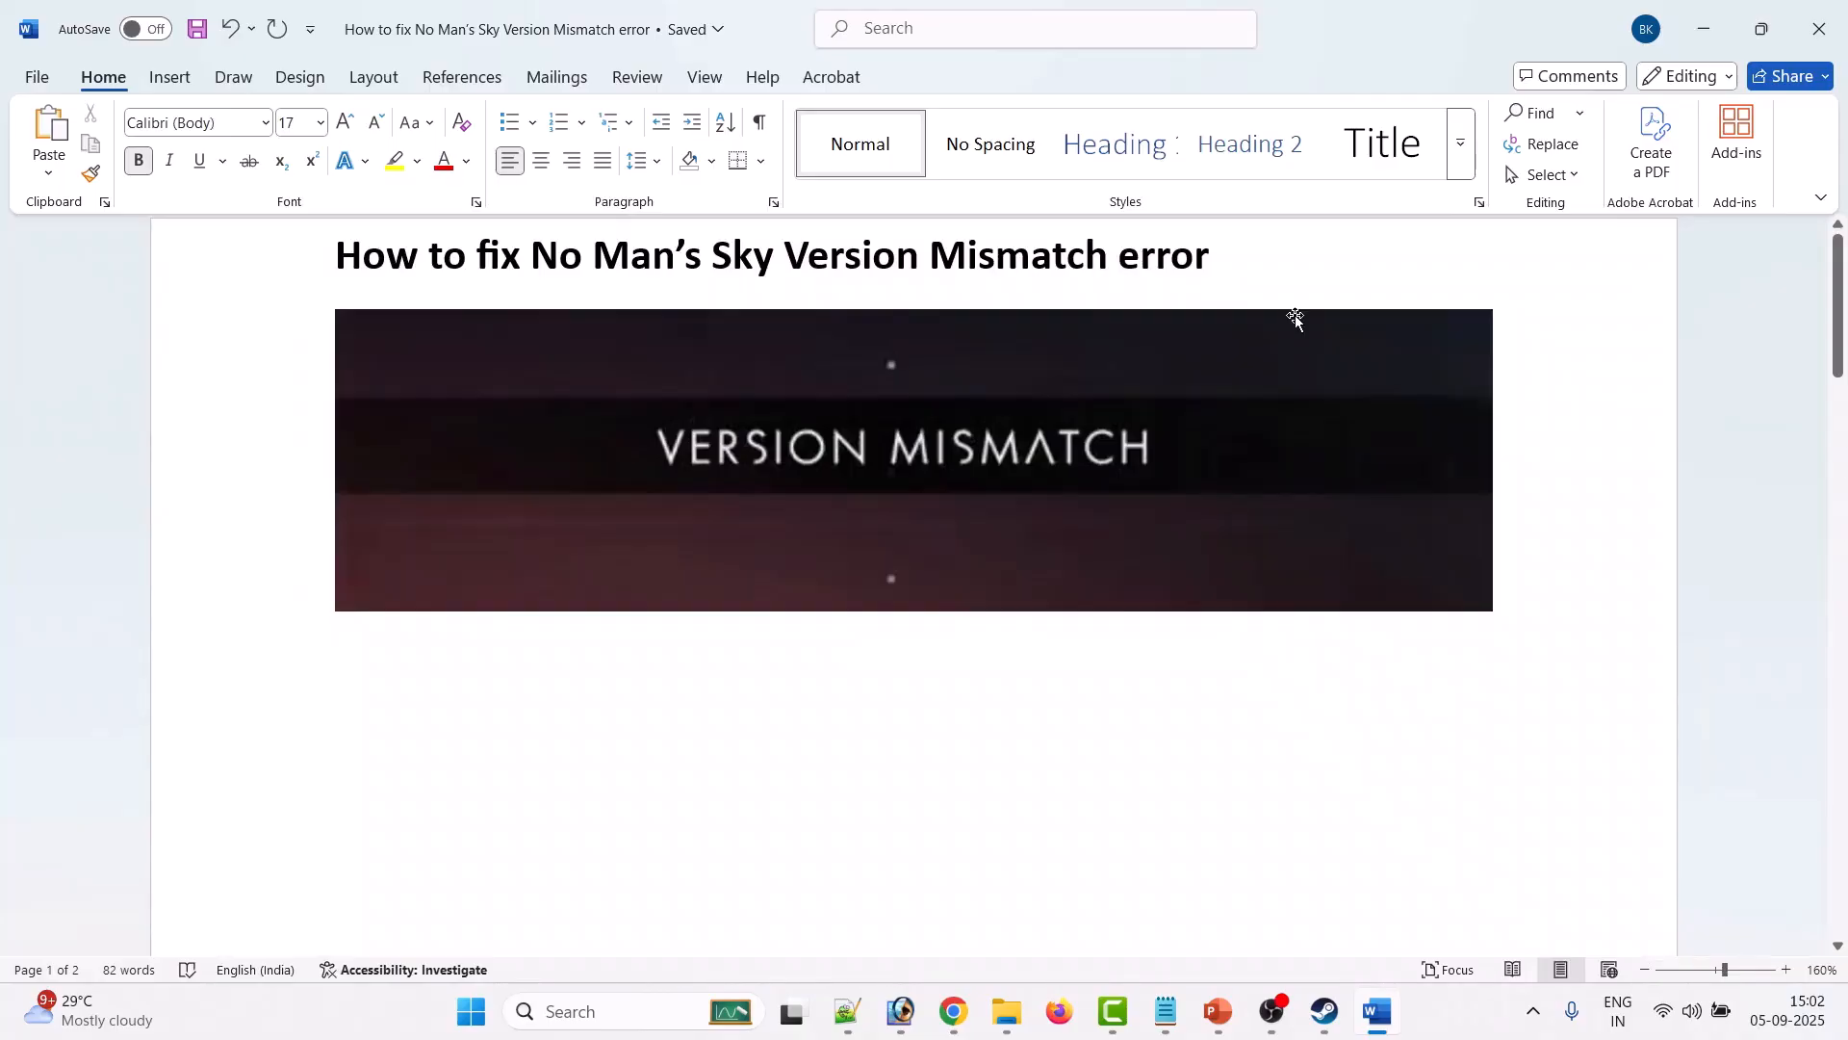
mouse_move(897, 520)
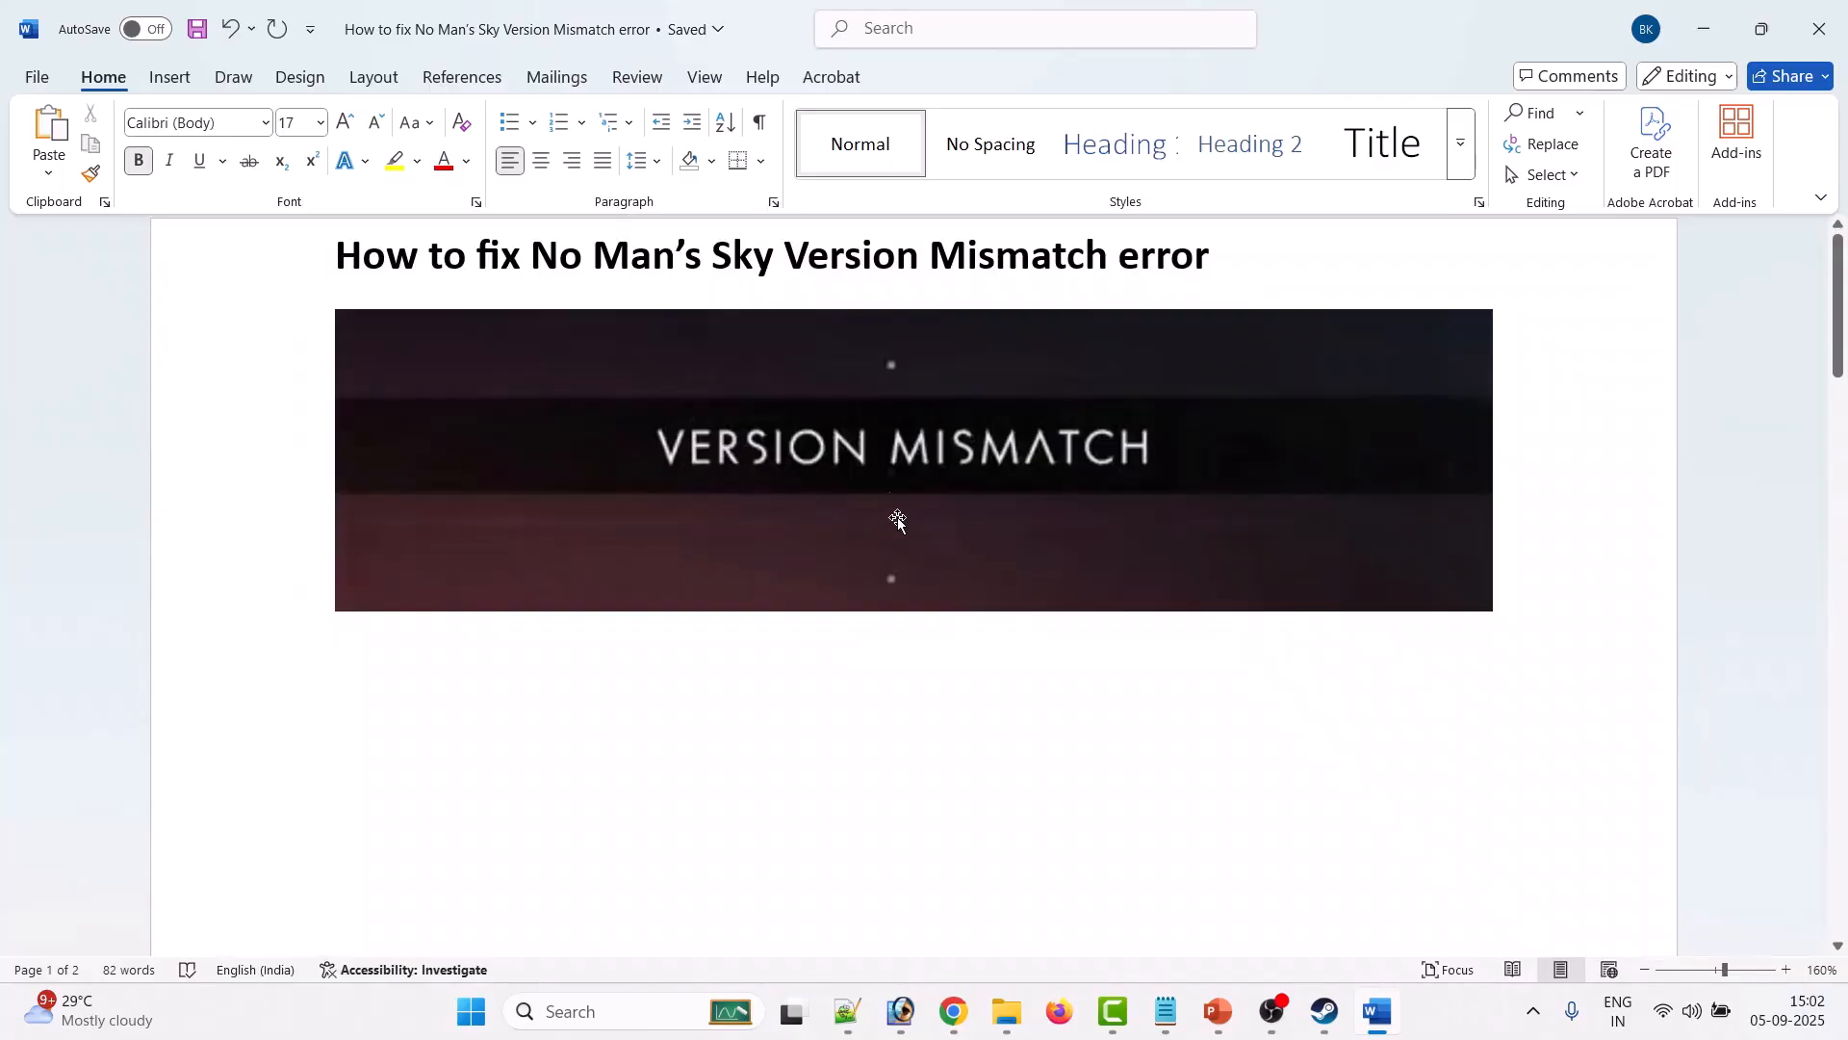
mouse_move(945, 487)
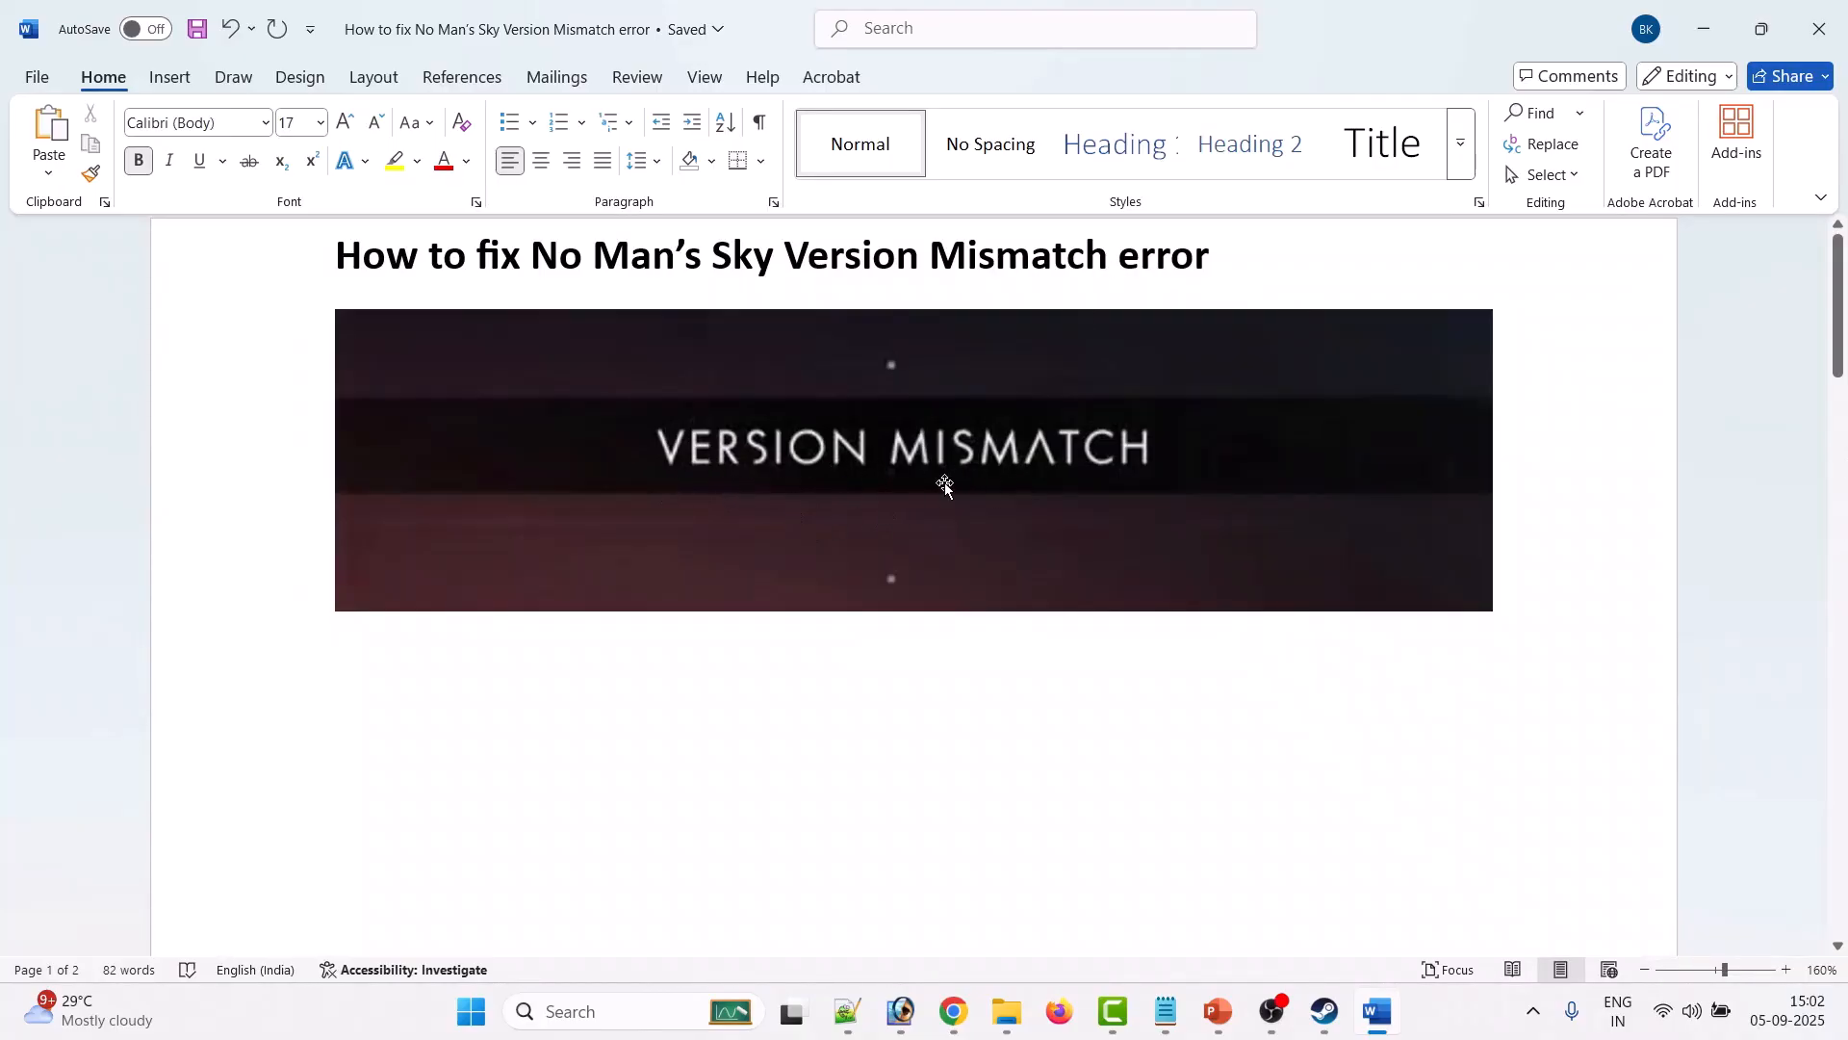
mouse_move(1083, 471)
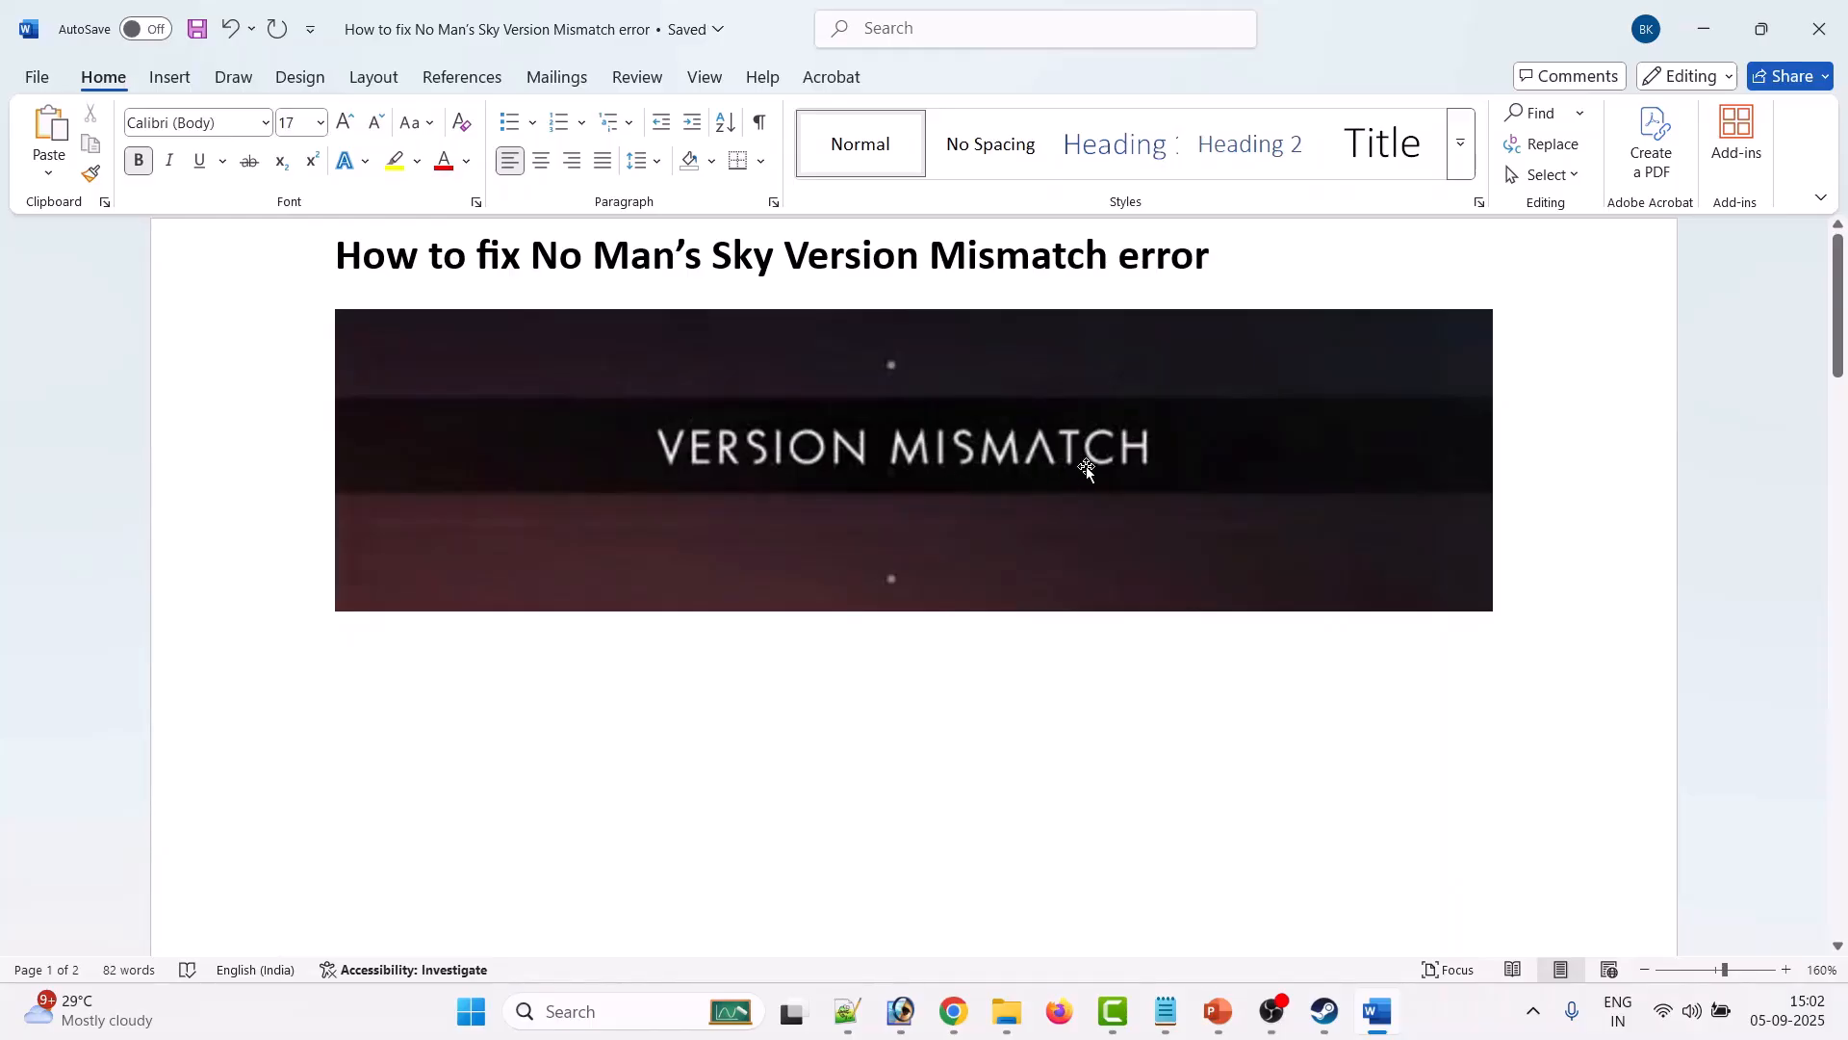
mouse_move(1125, 524)
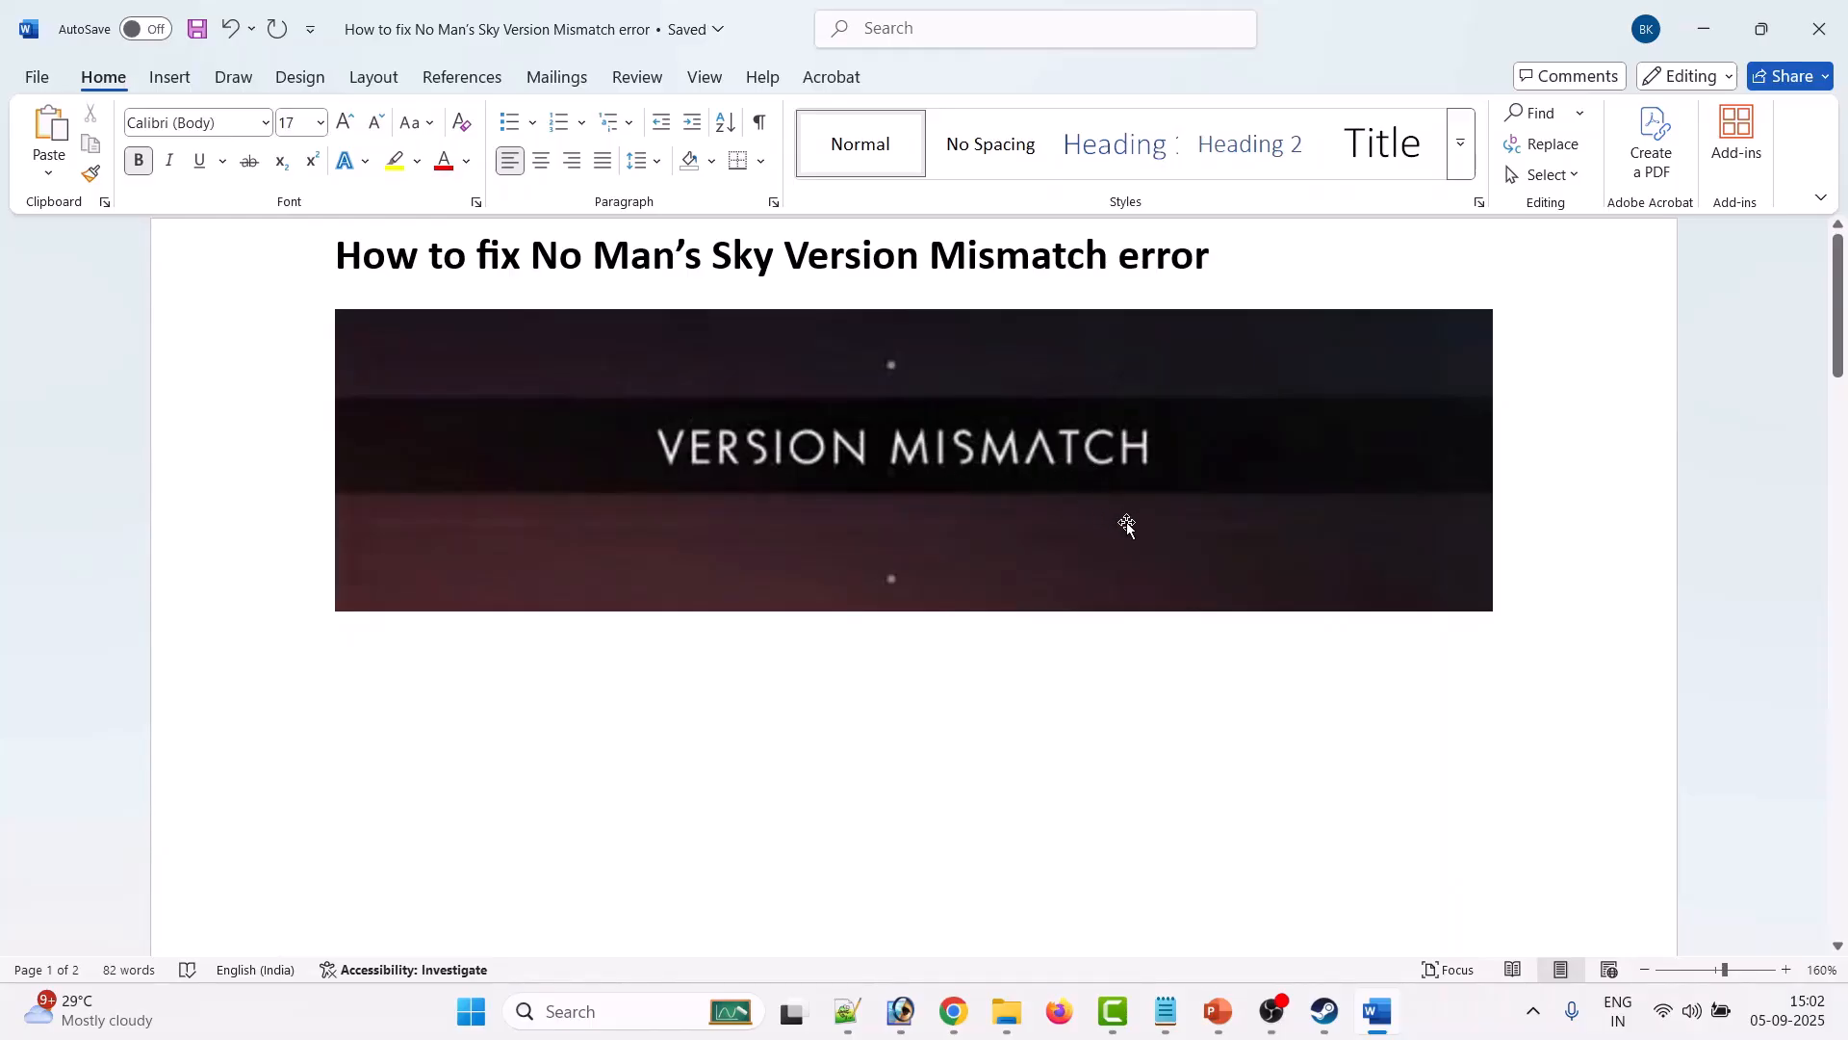
- Correct the Fix 1 heading to read 'For You & Your Friends'
scroll(down, 3)
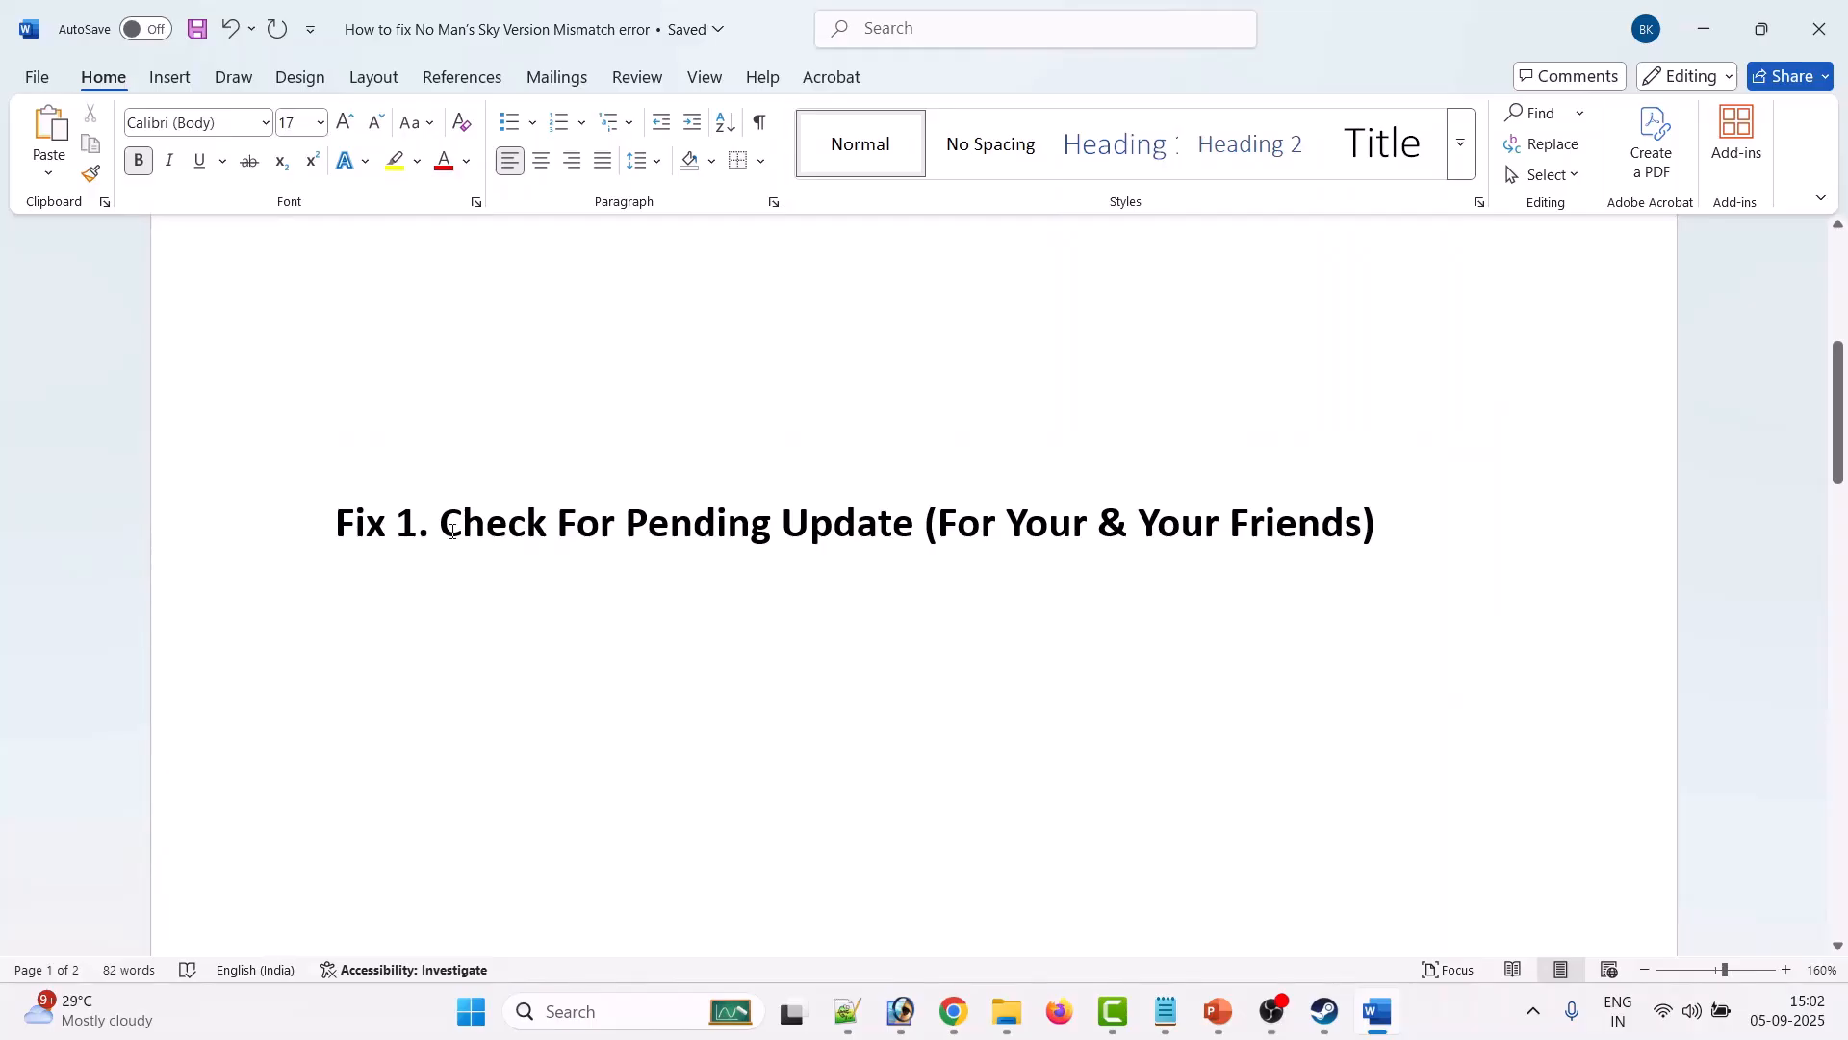
click(336, 605)
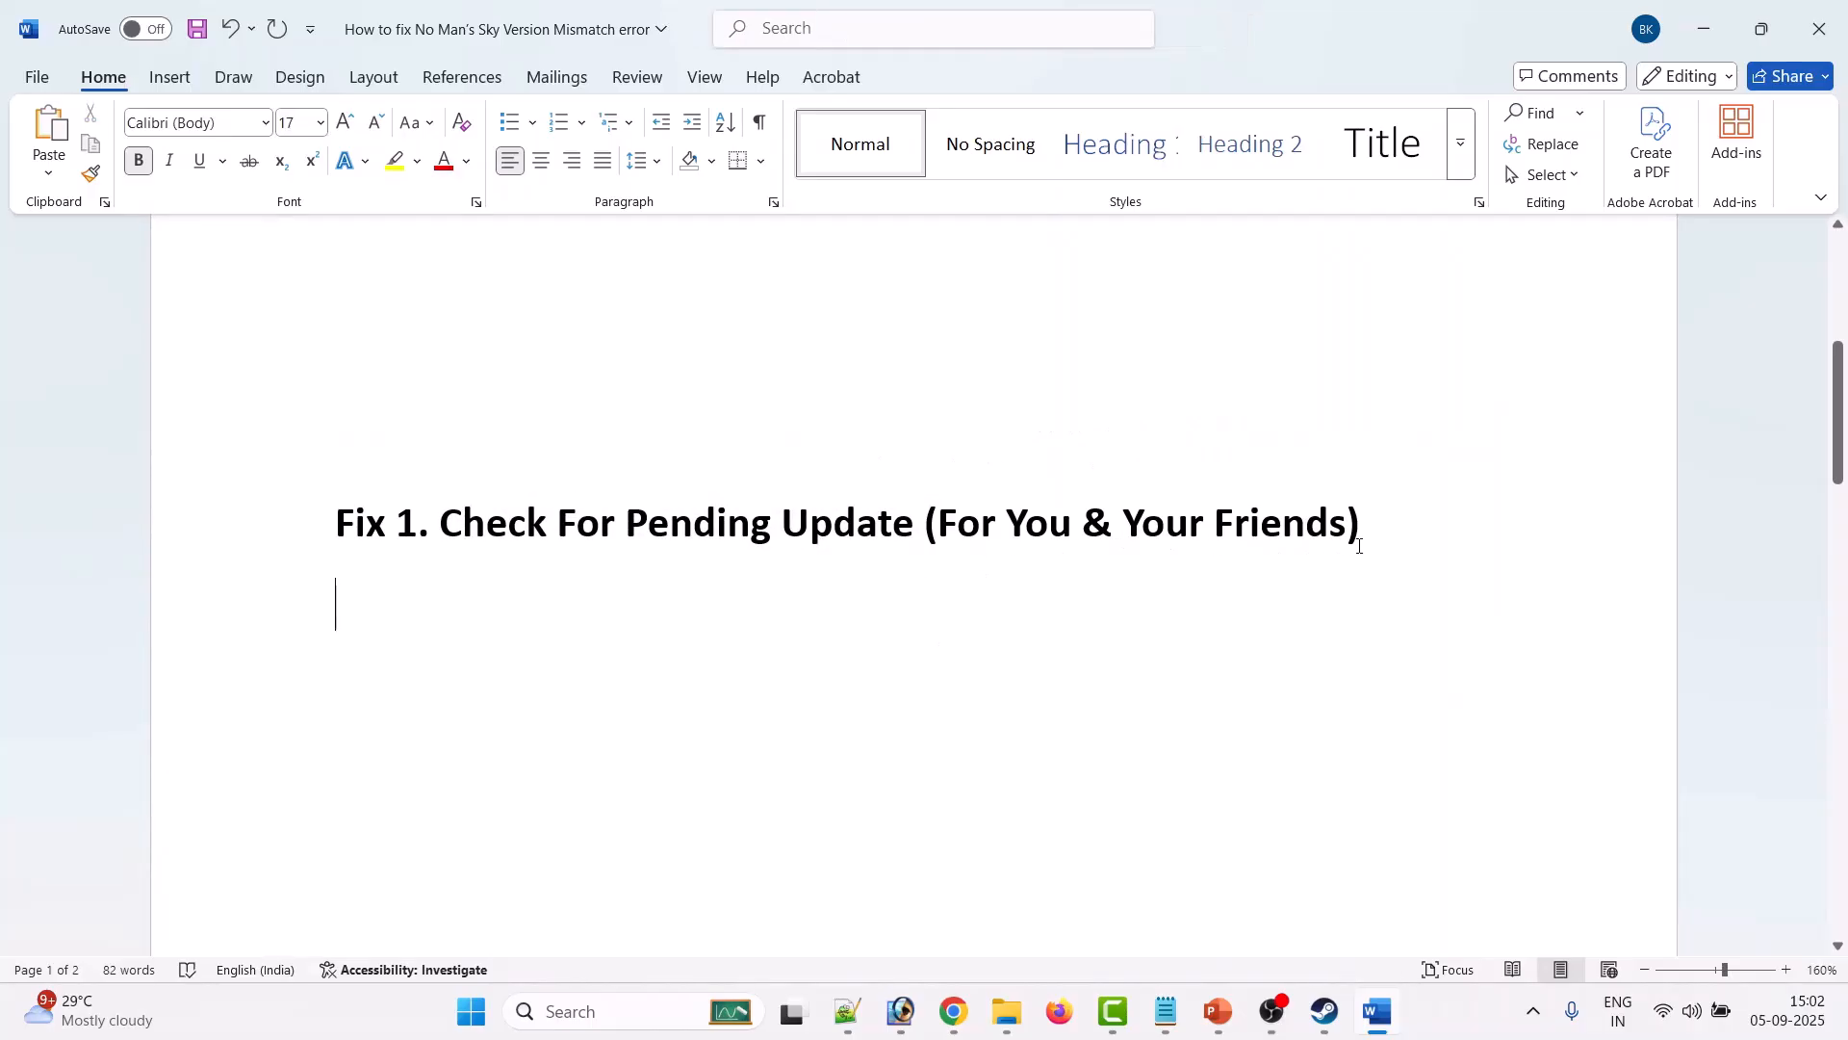
mouse_move(1238, 629)
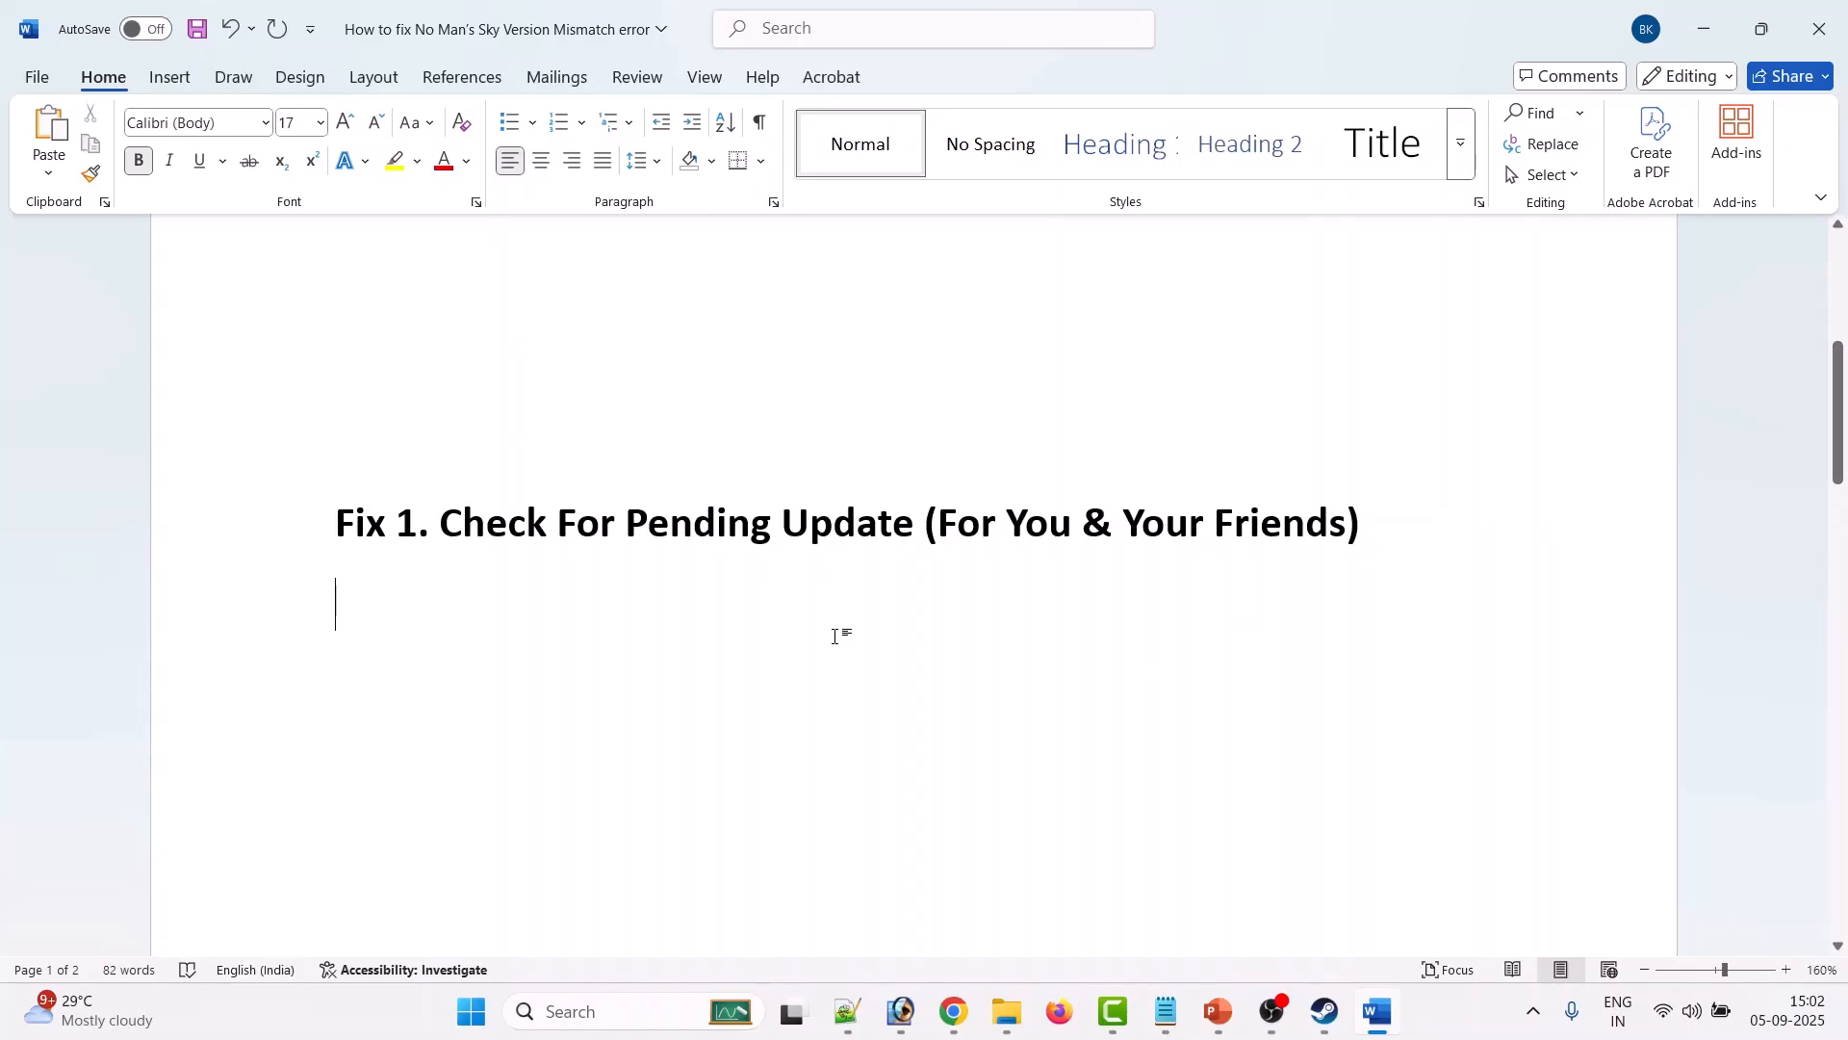
mouse_move(1132, 539)
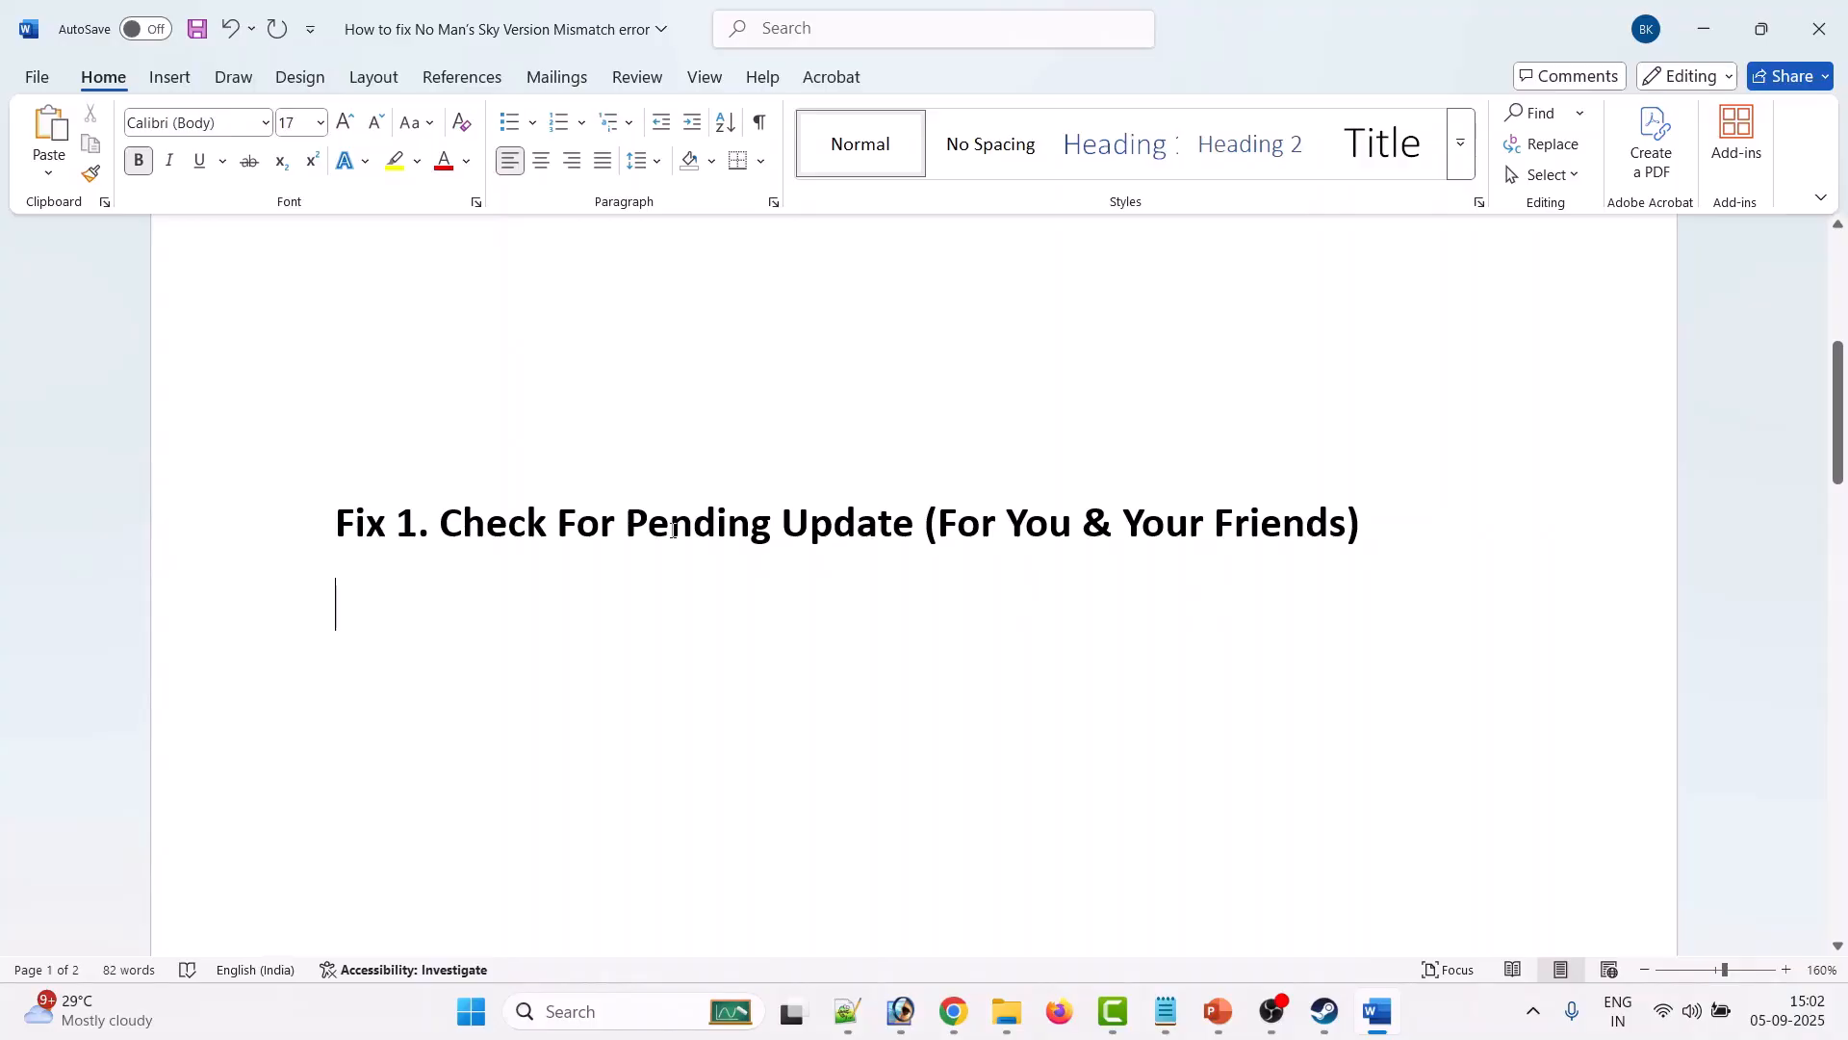
scroll(up, 3)
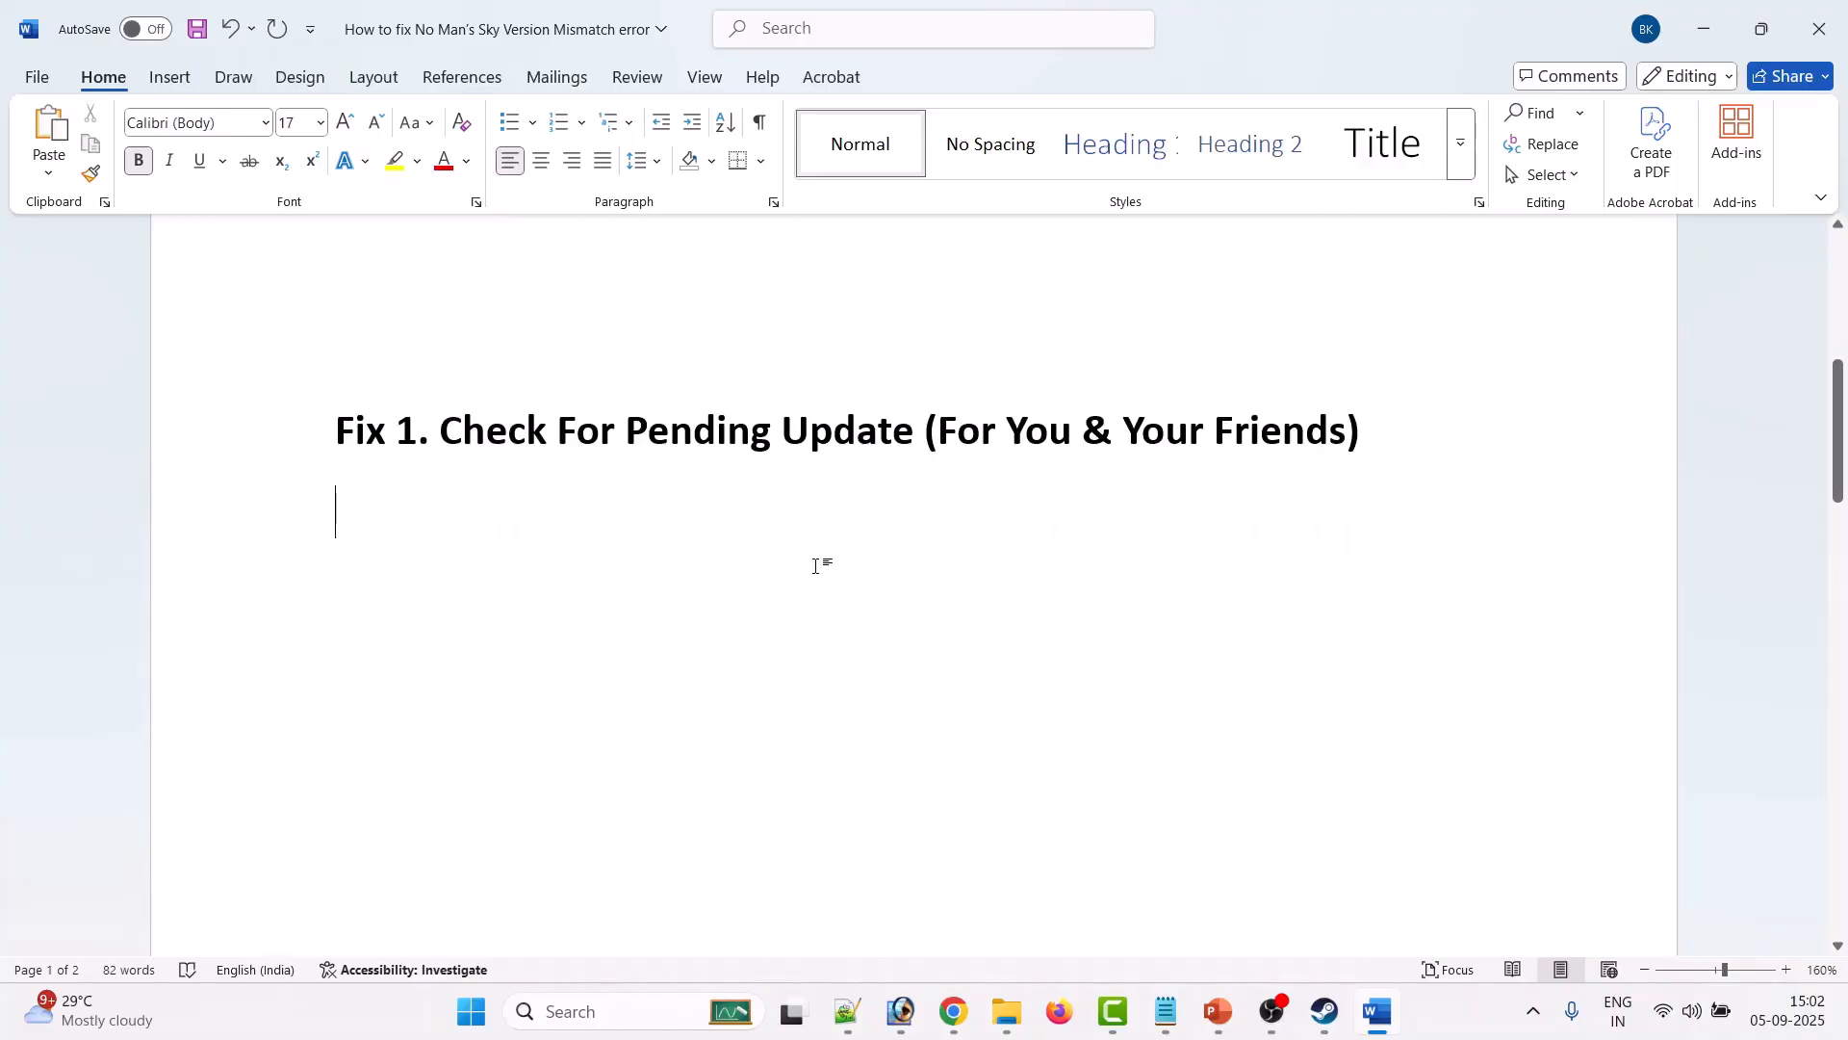
- Show Fix 2 and Fix 3 Verify Game Files, then bring up the Steam library
scroll(down, 3)
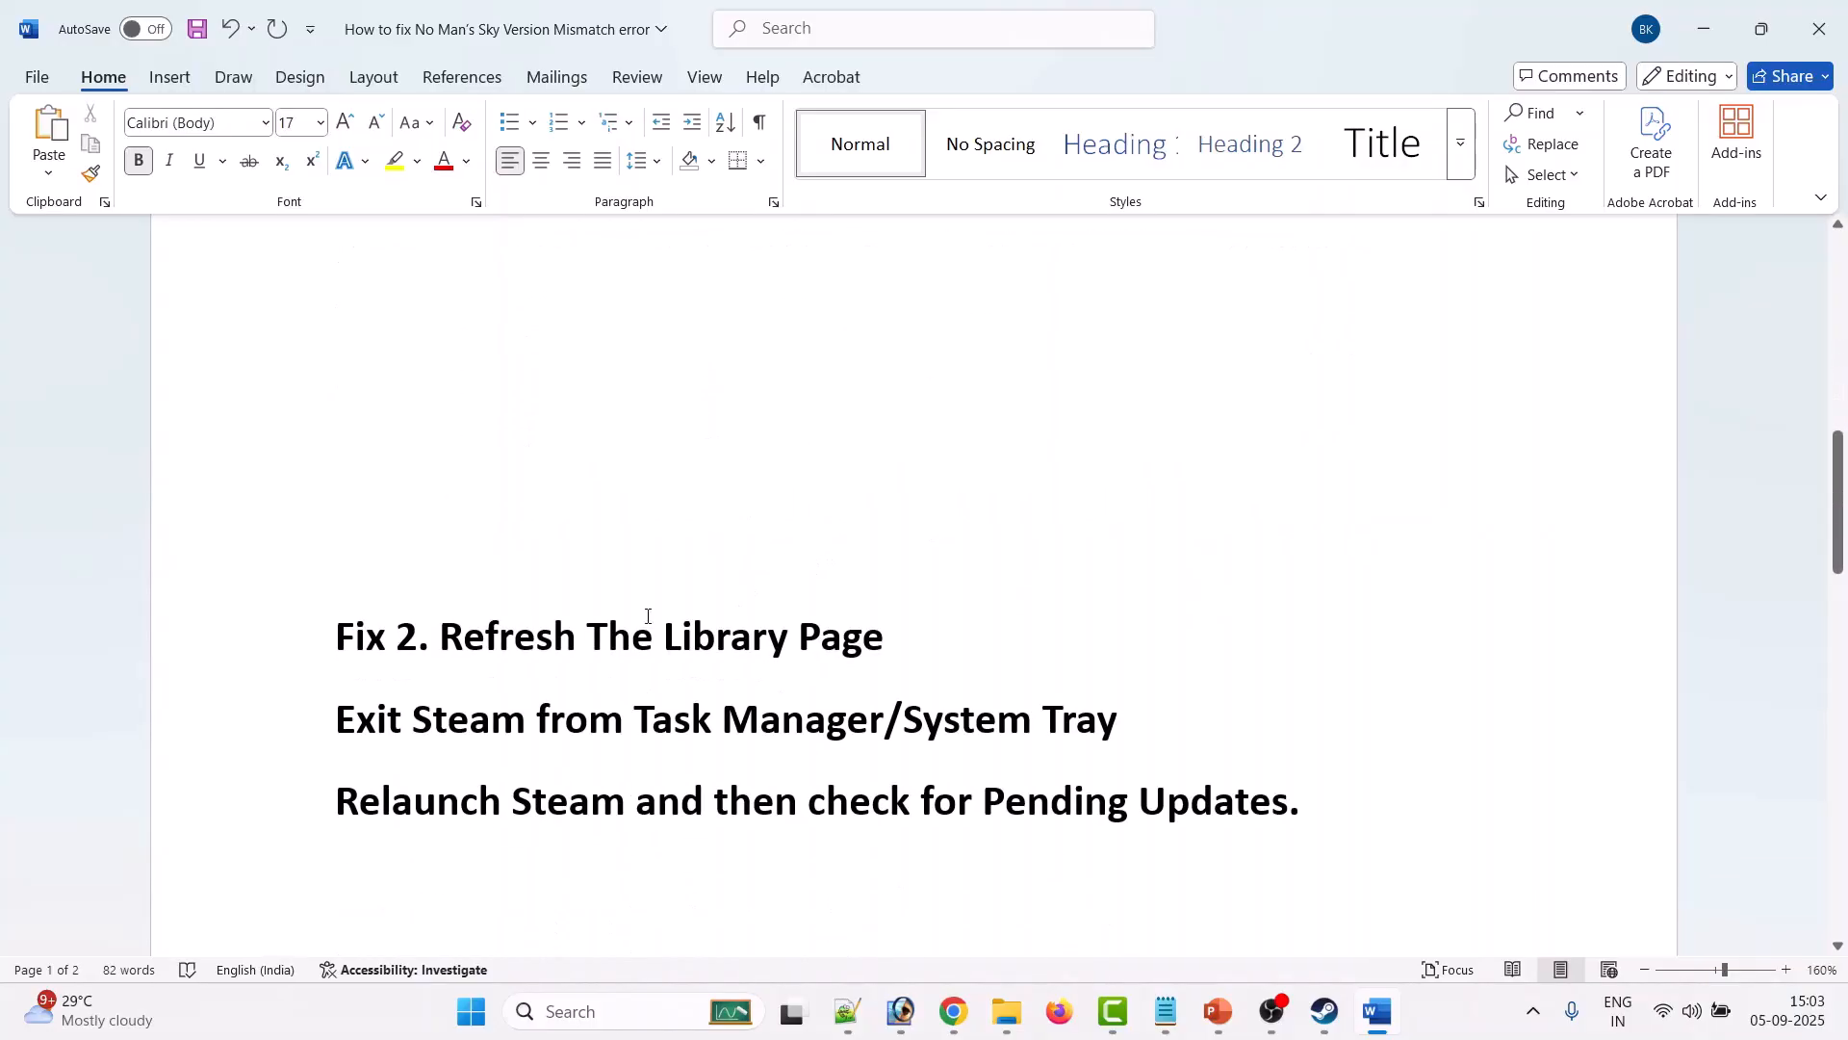
mouse_move(990, 652)
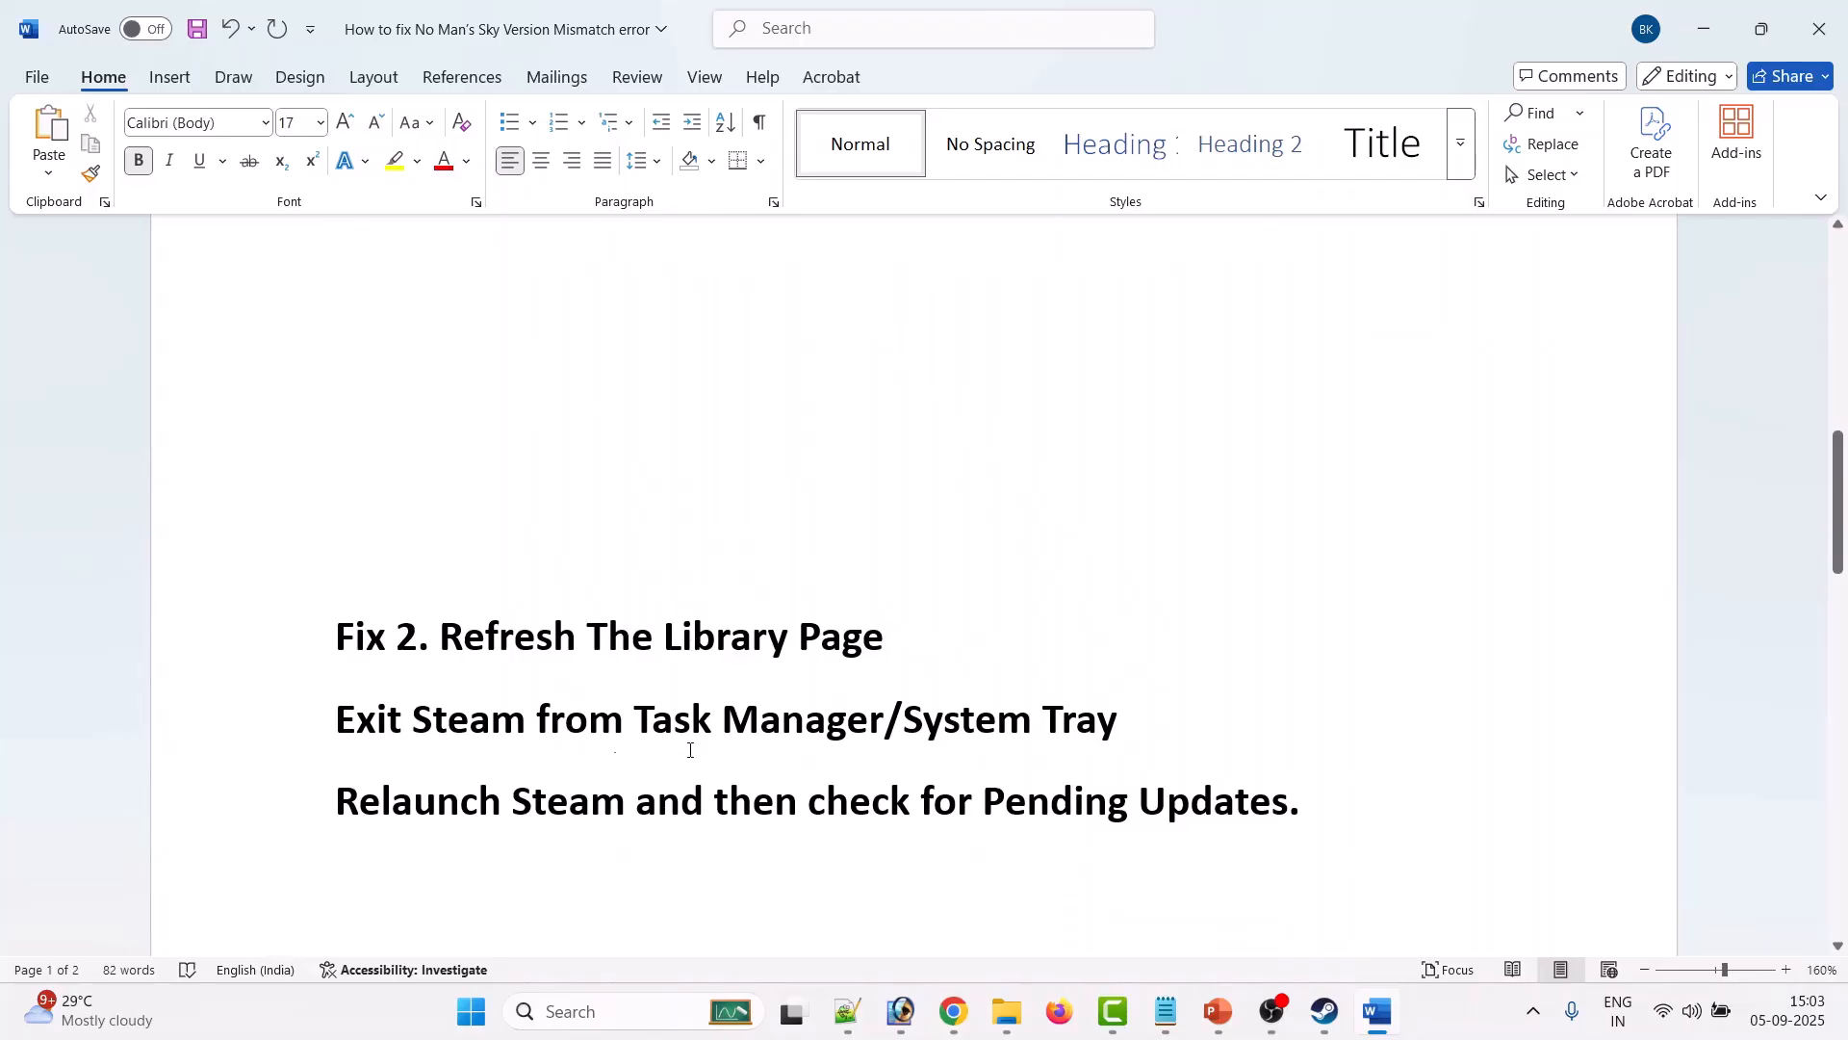
mouse_move(1344, 750)
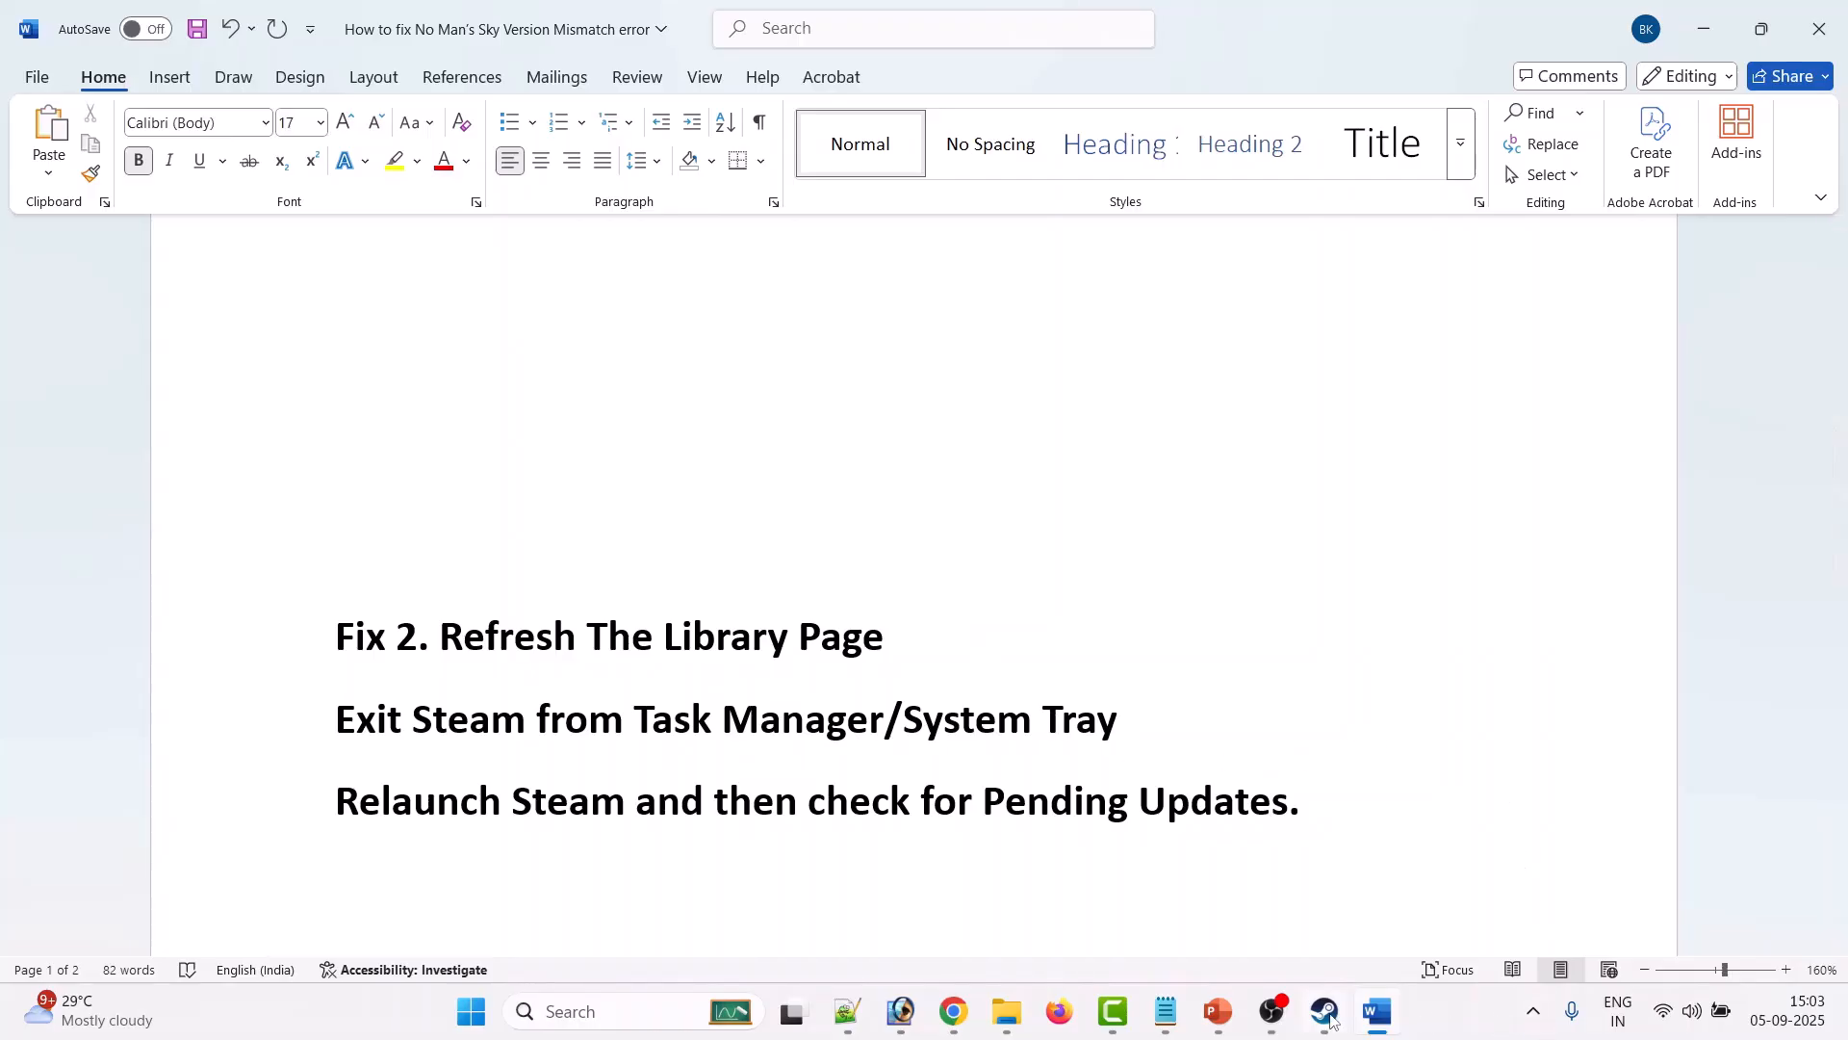
mouse_move(1532, 1017)
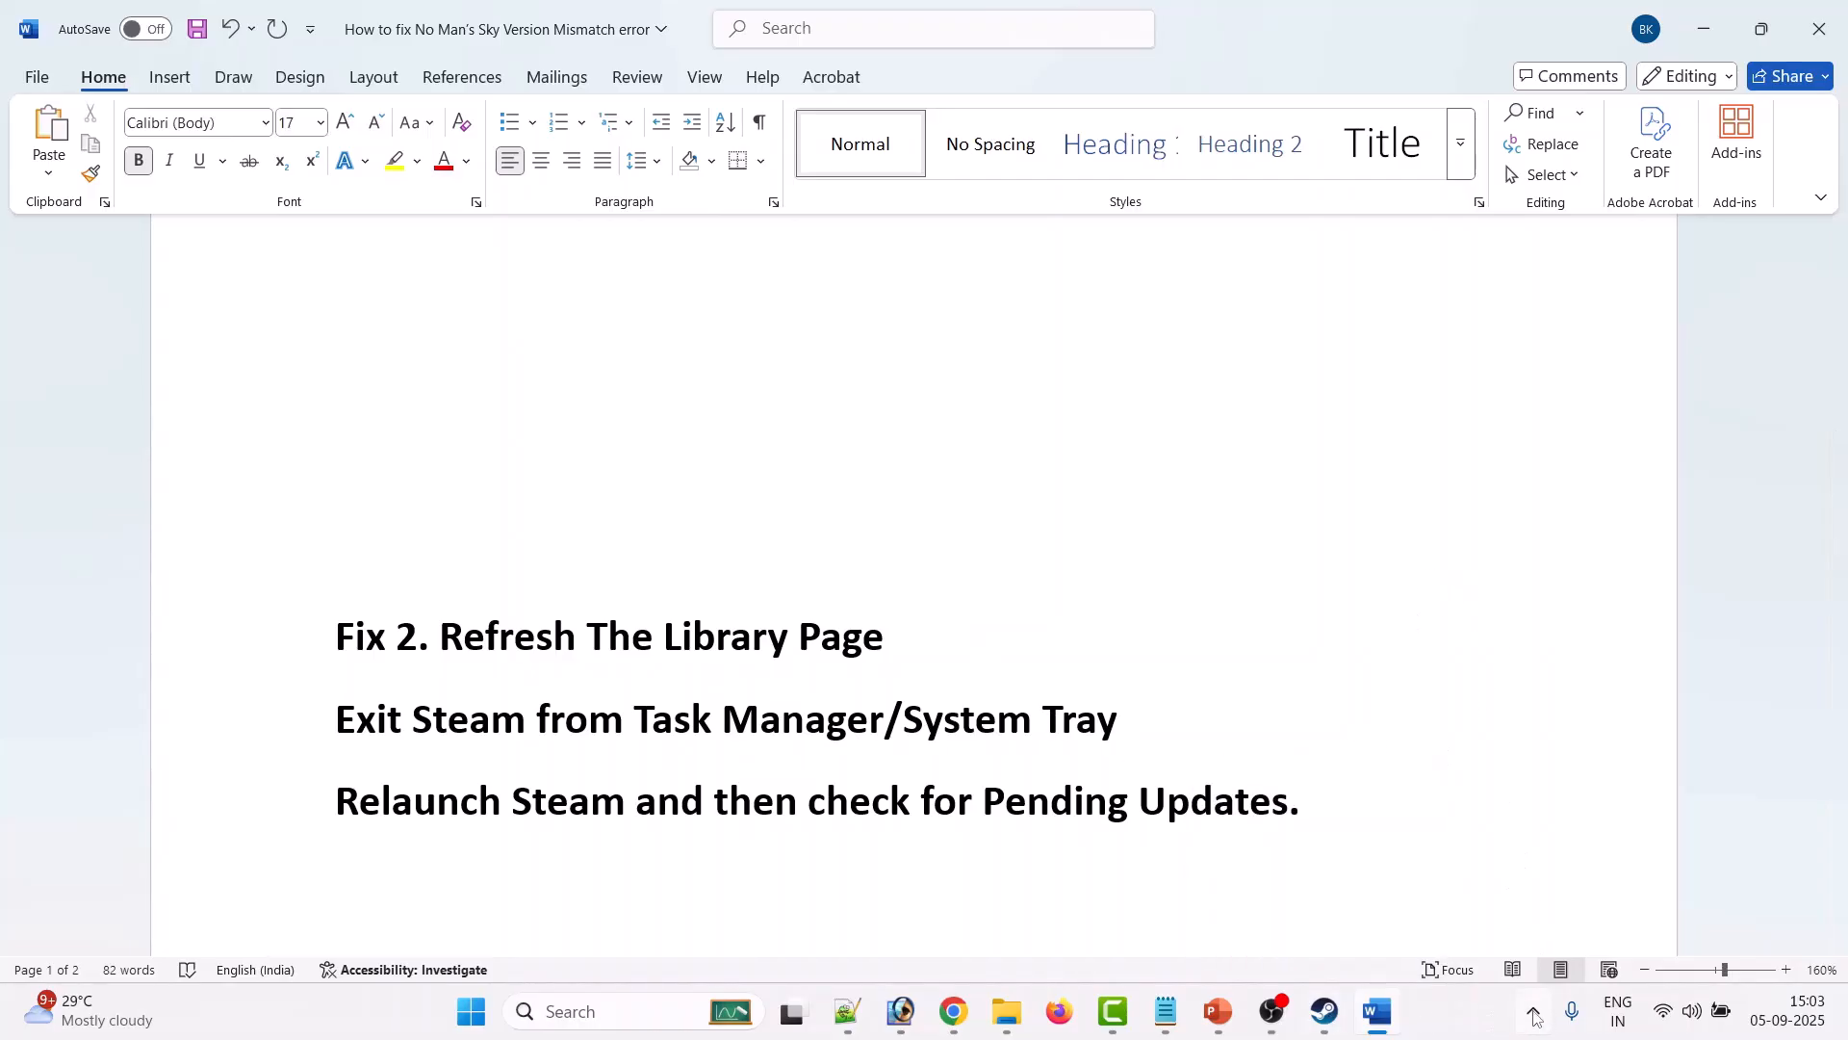
click(1532, 1018)
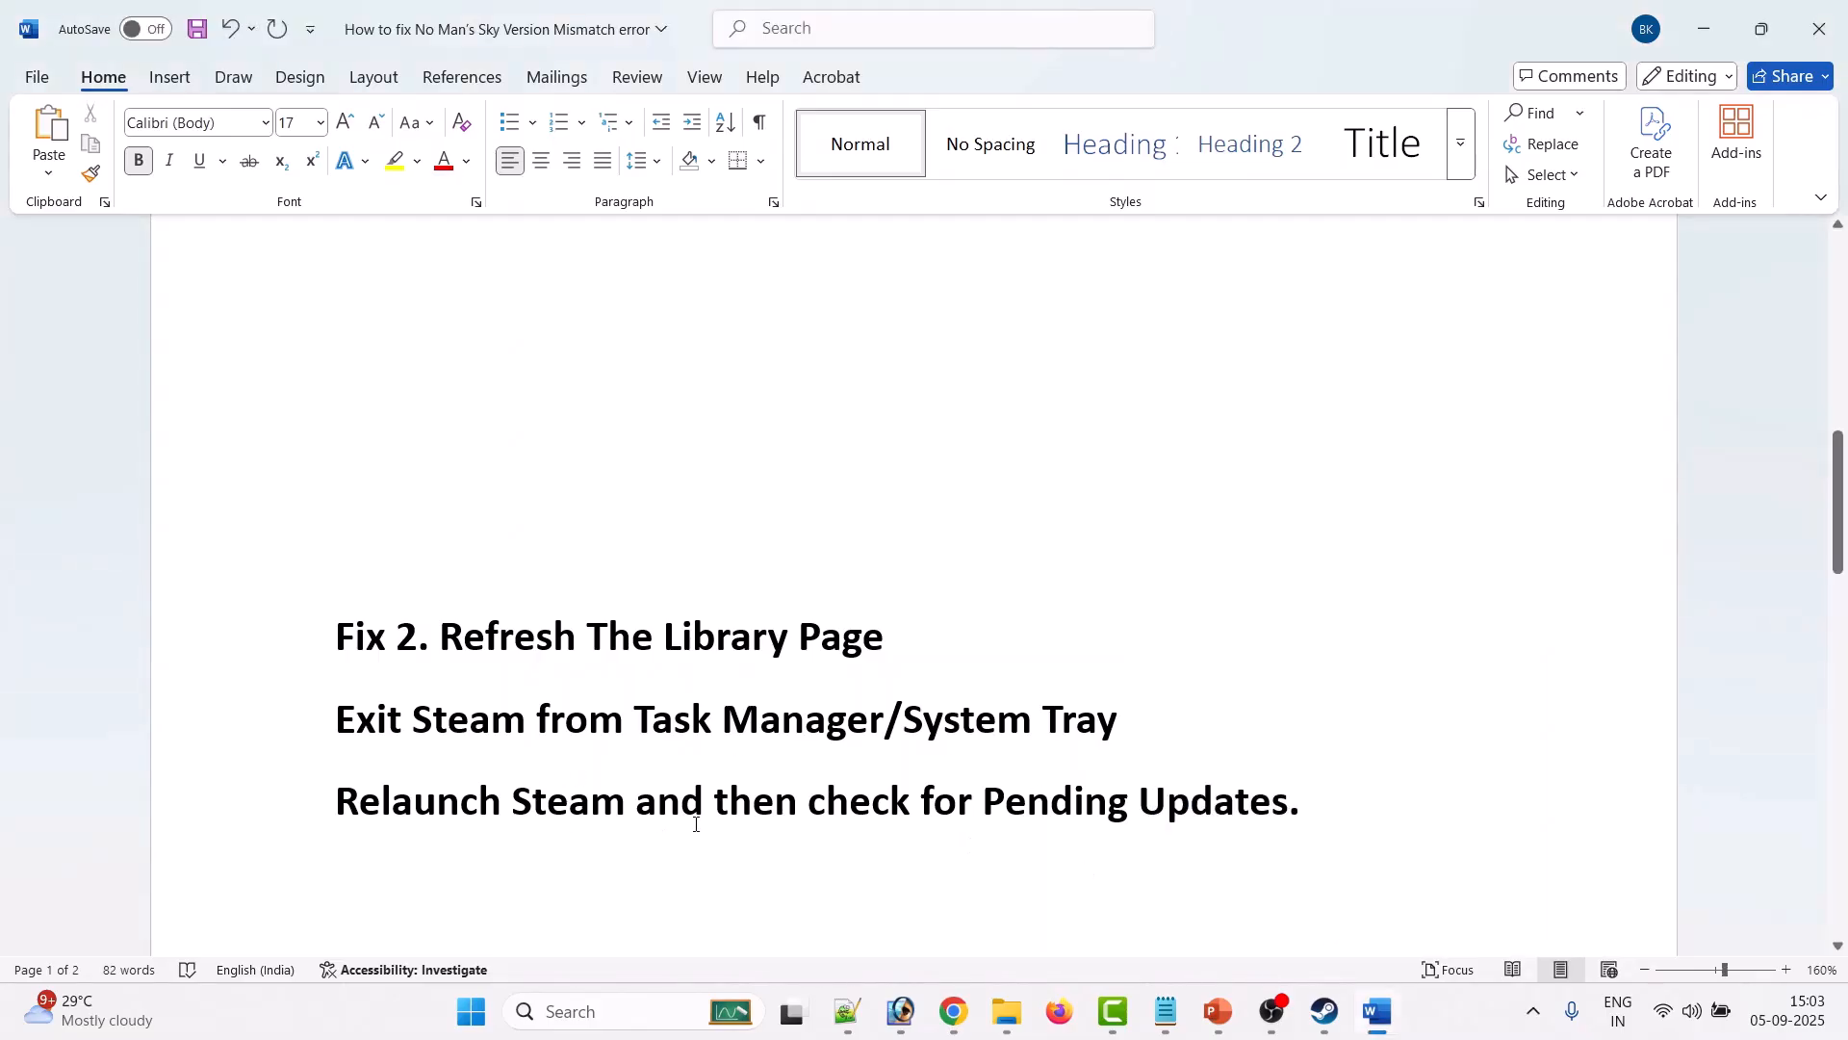
mouse_move(1274, 814)
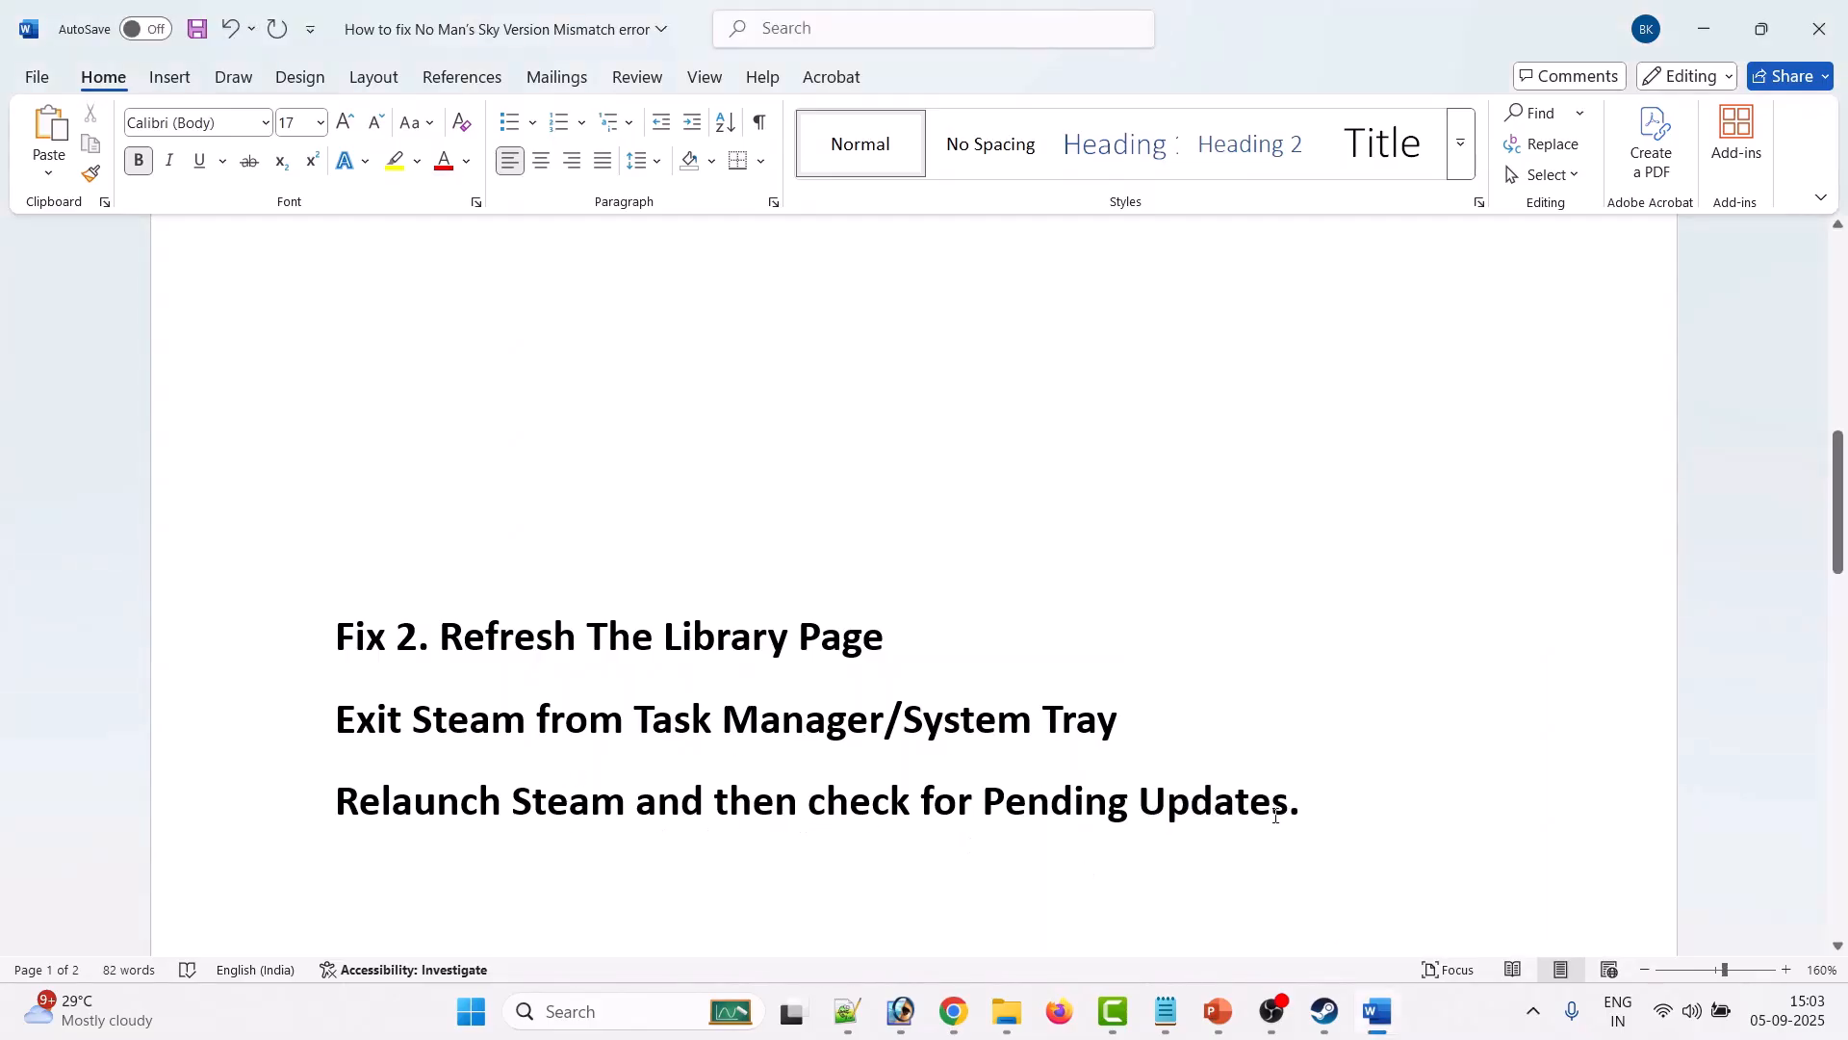
mouse_move(1309, 814)
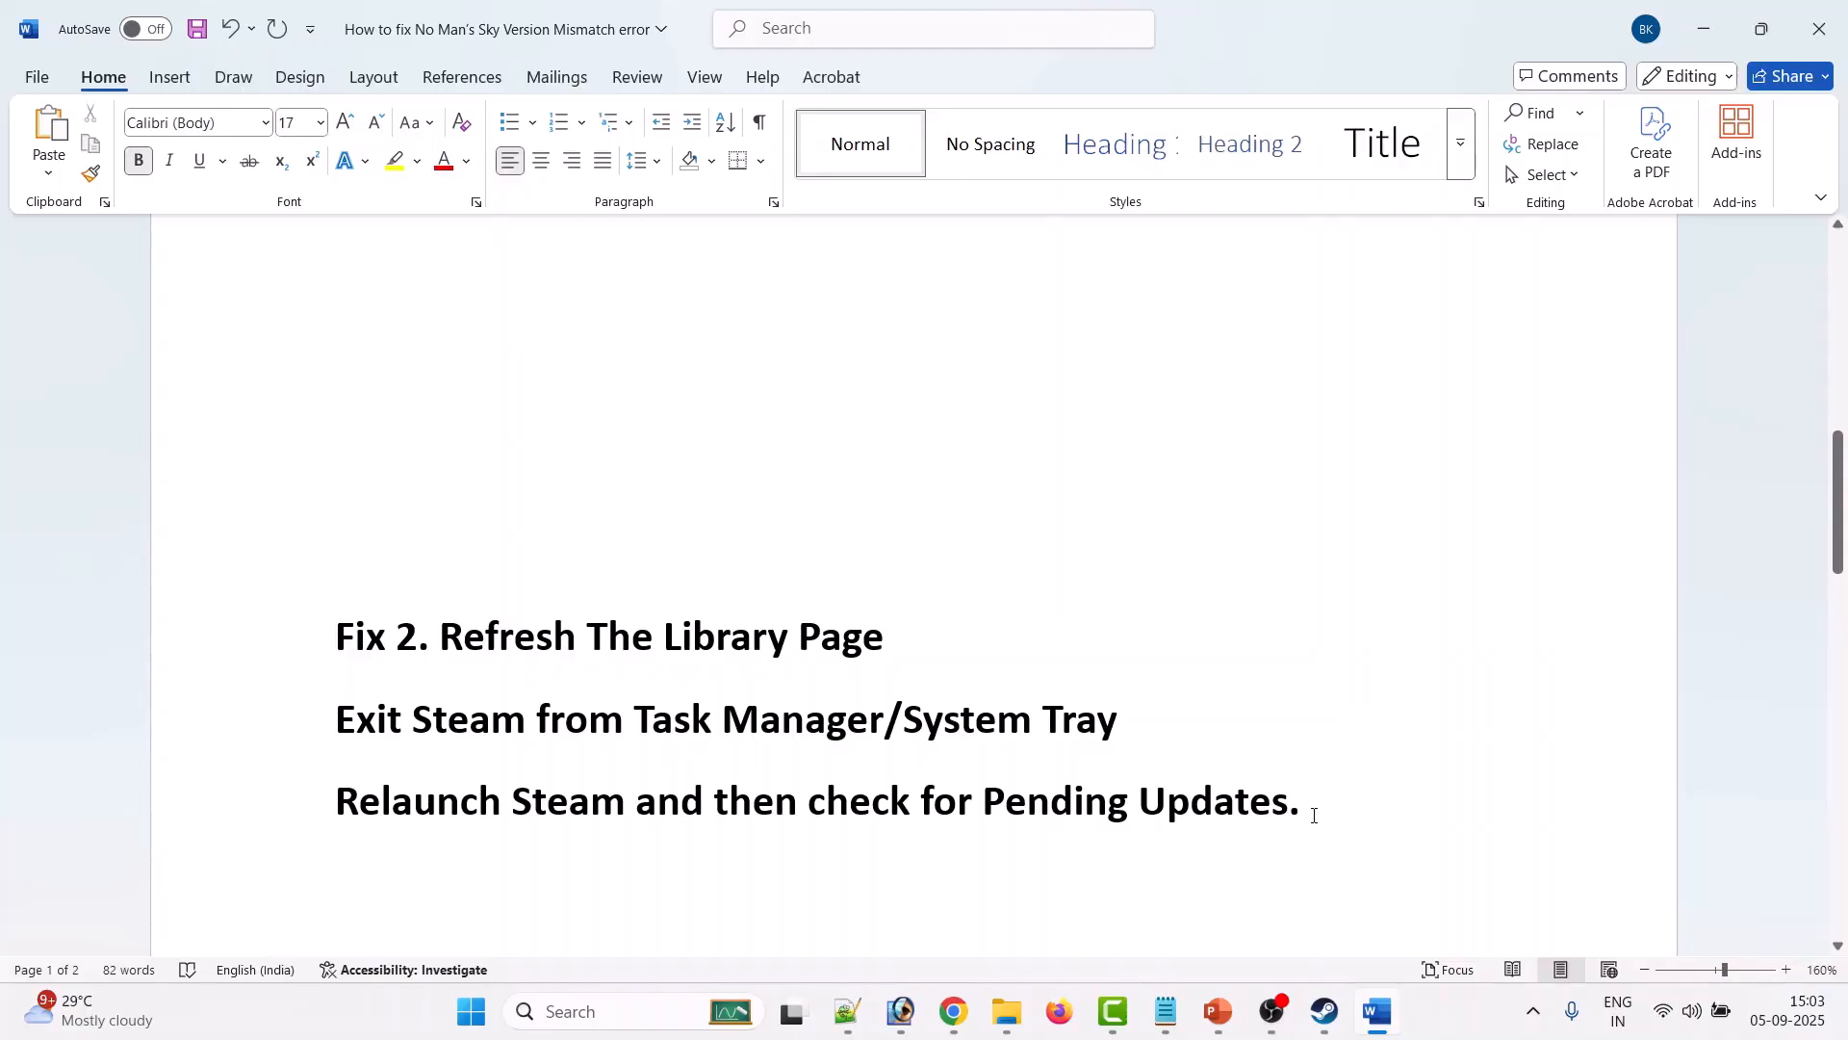
mouse_move(1324, 799)
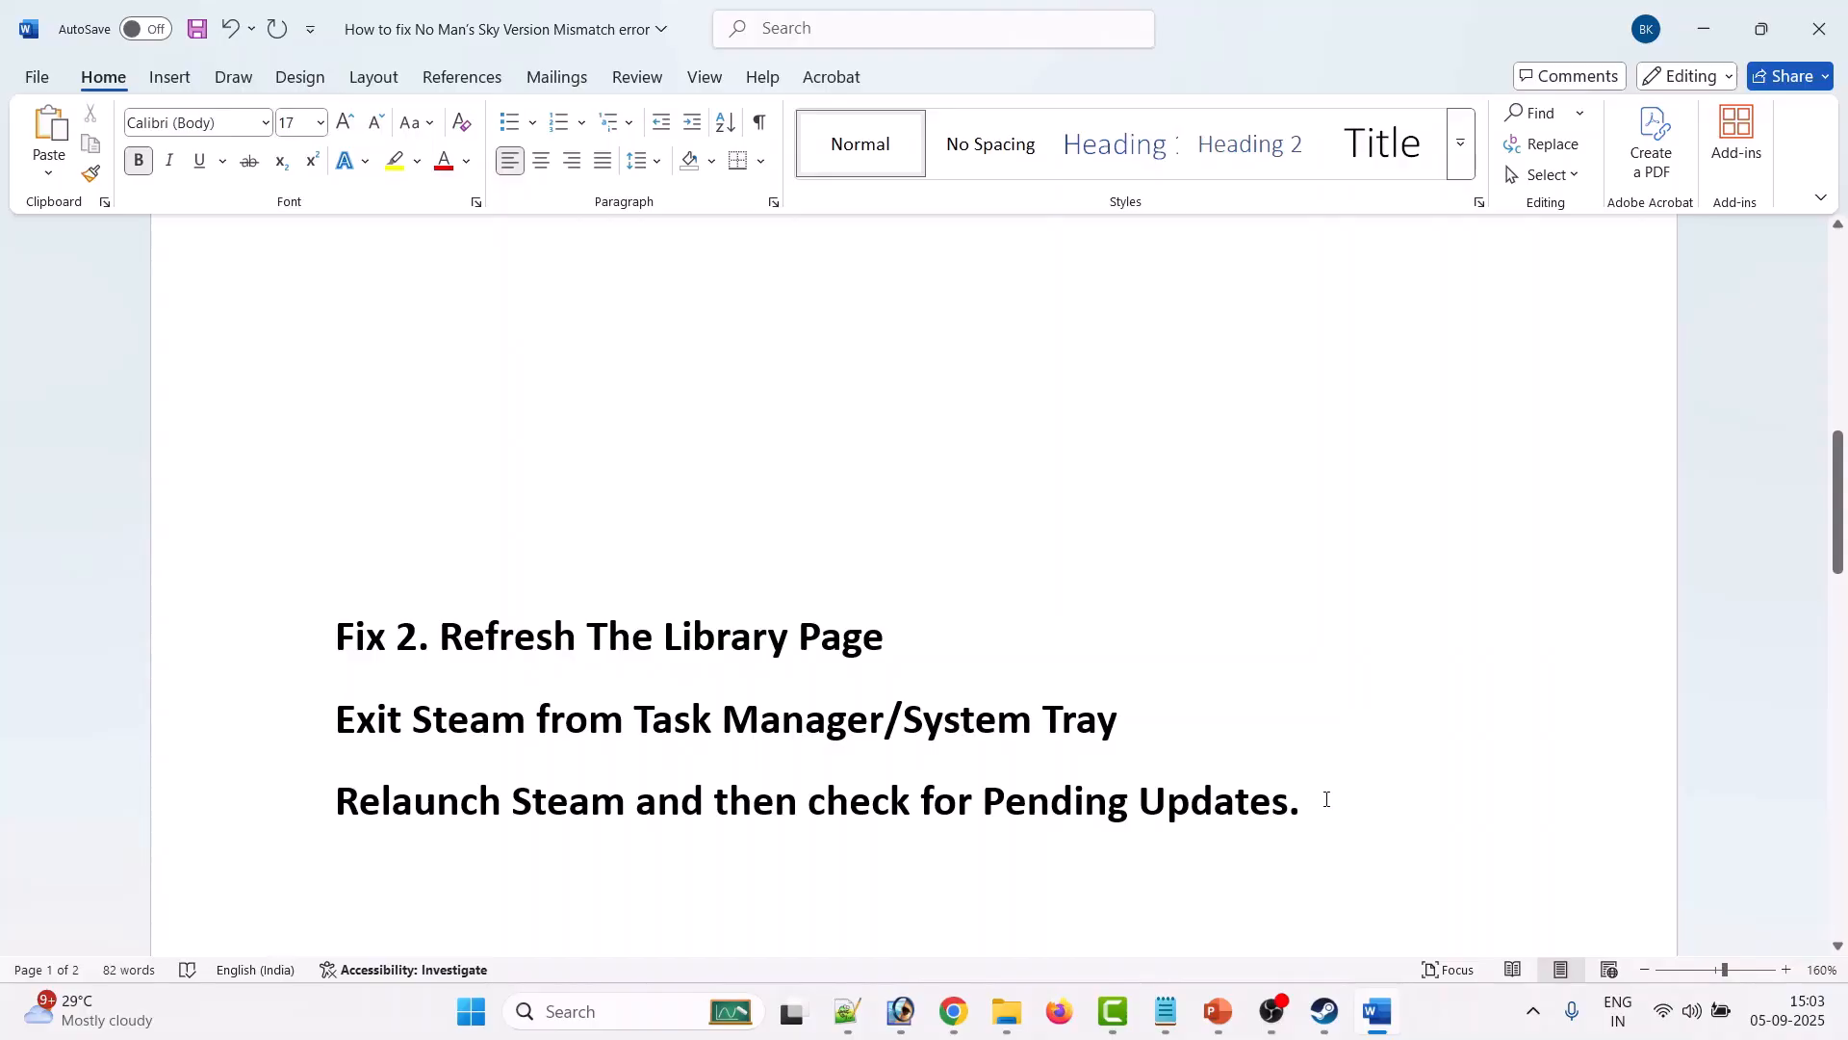
scroll(up, 3)
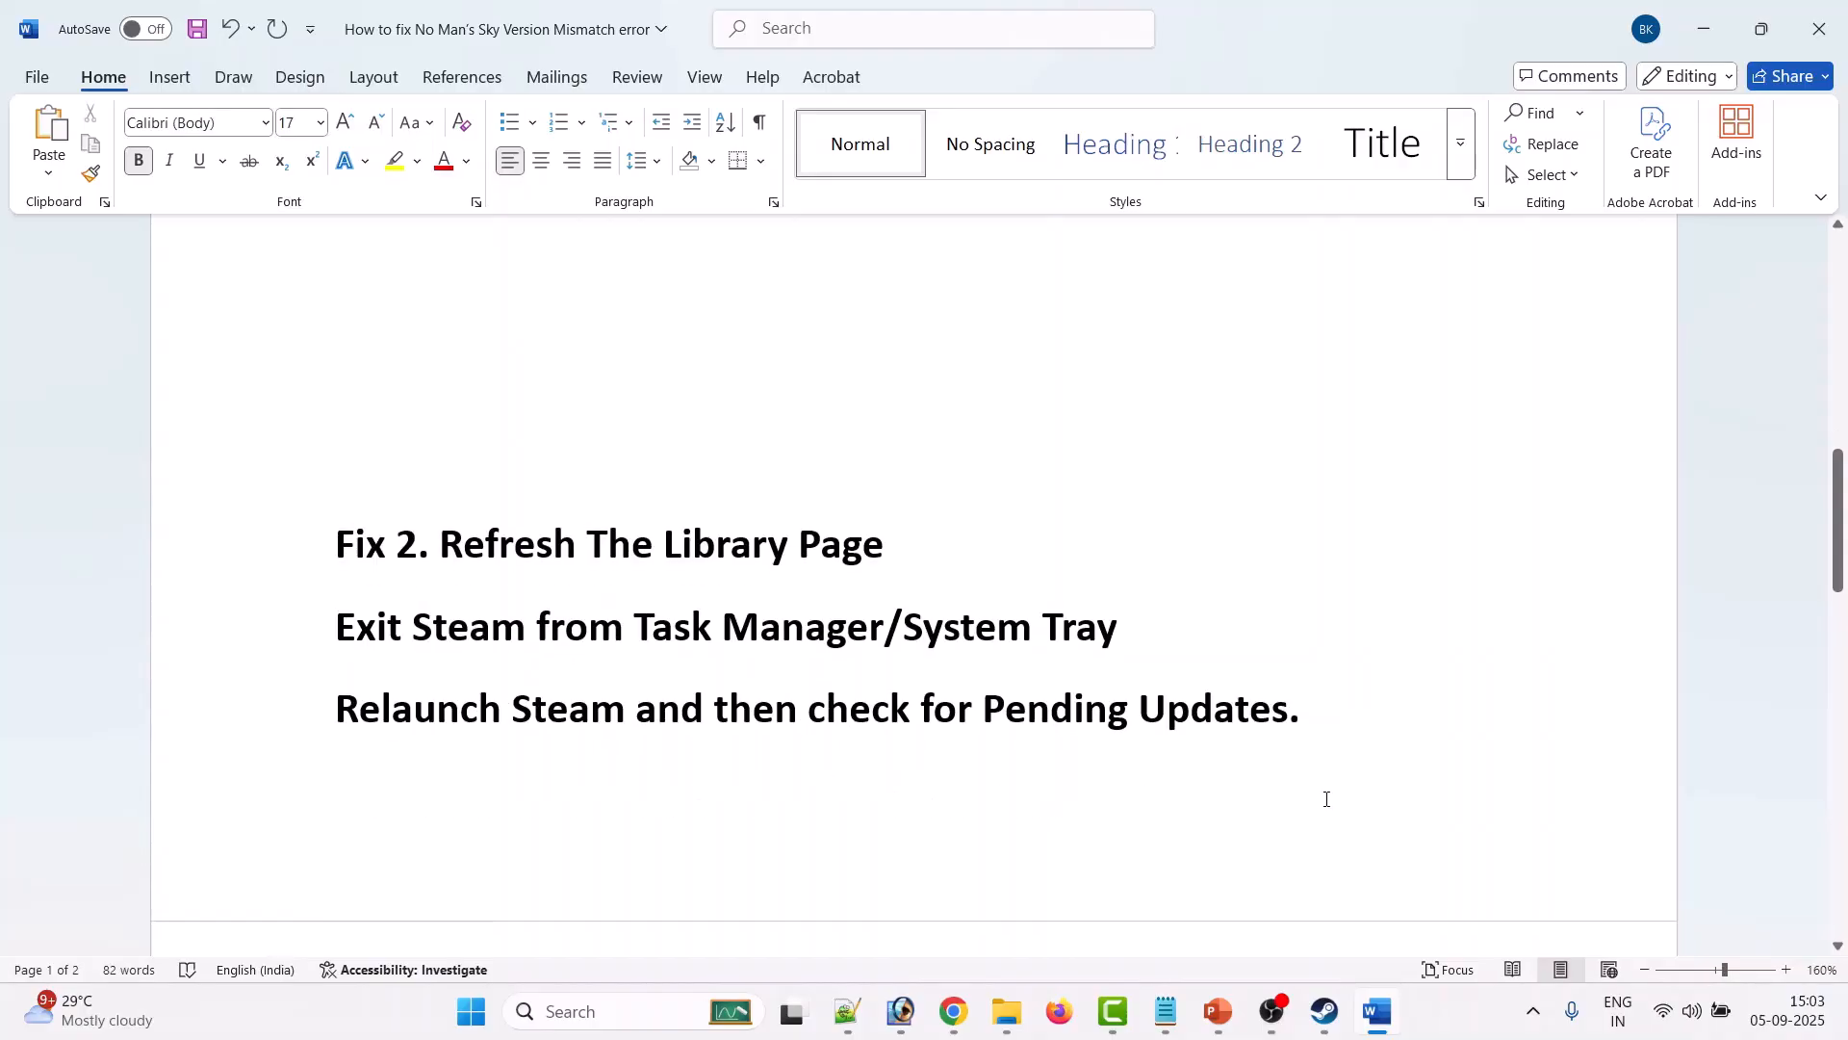
scroll(down, 3)
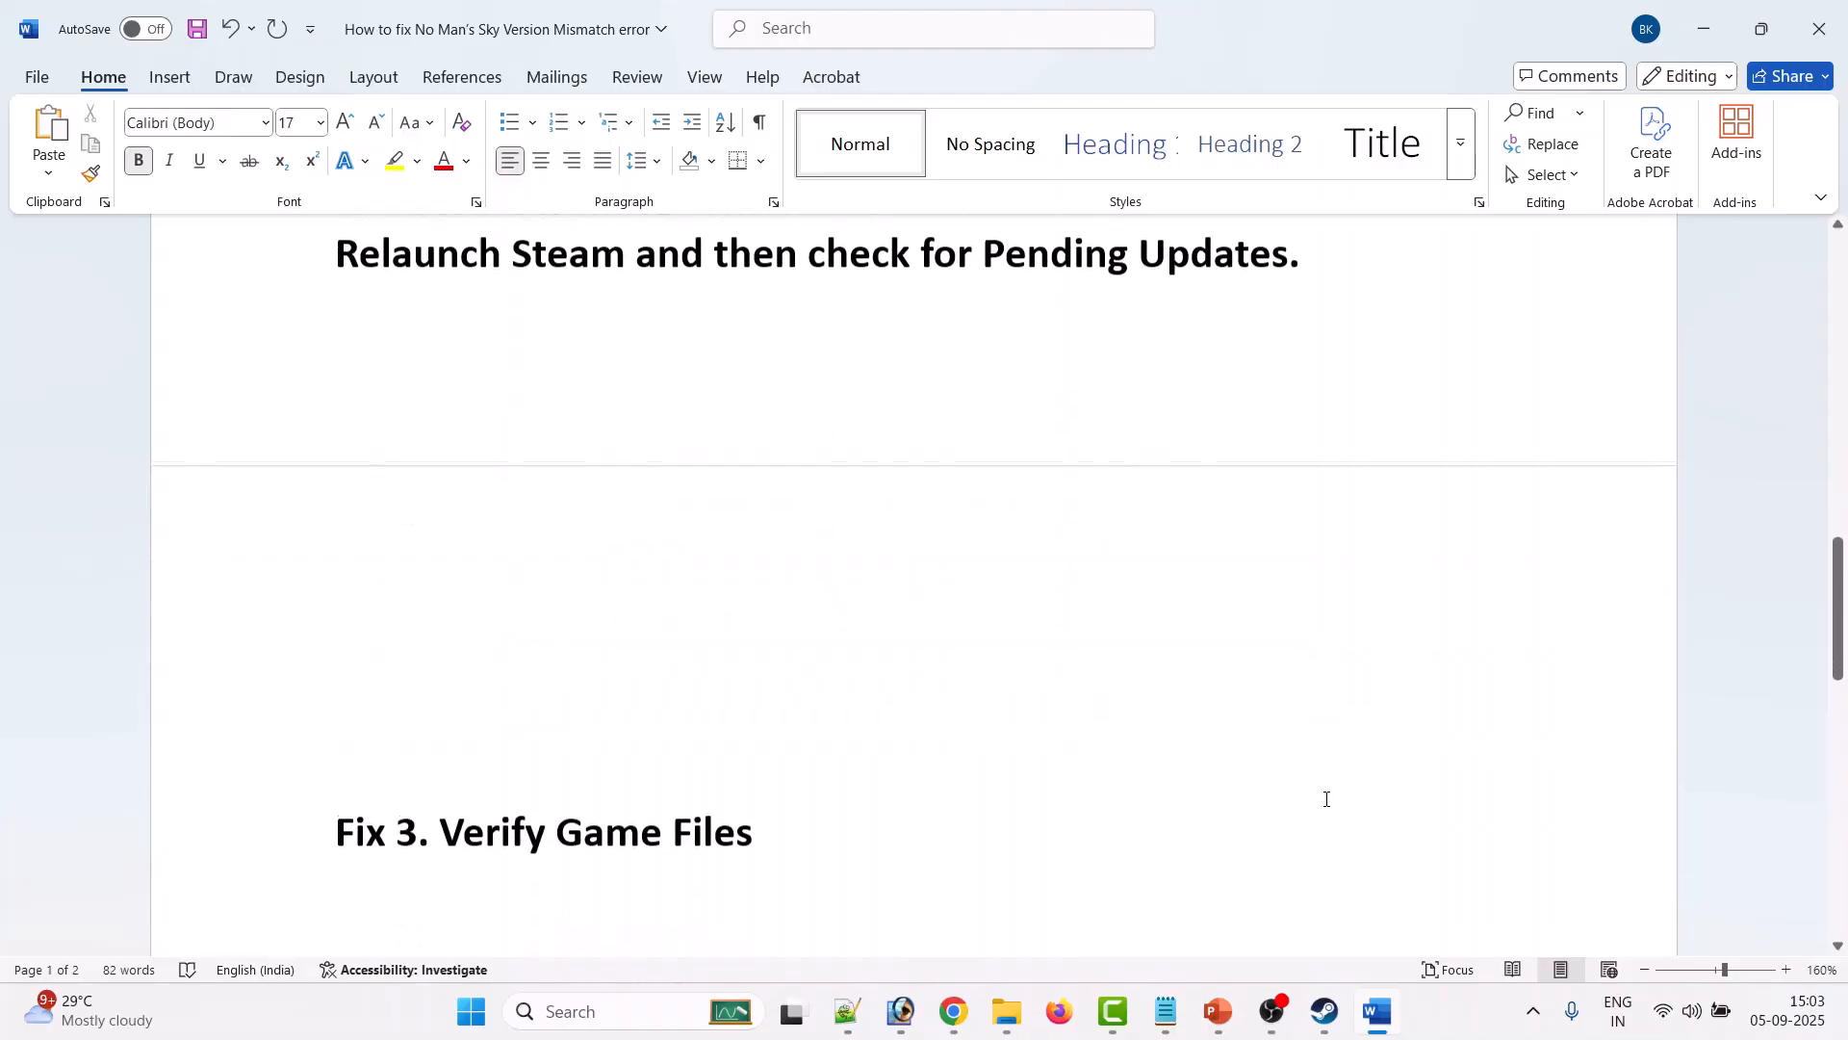
click(1324, 1020)
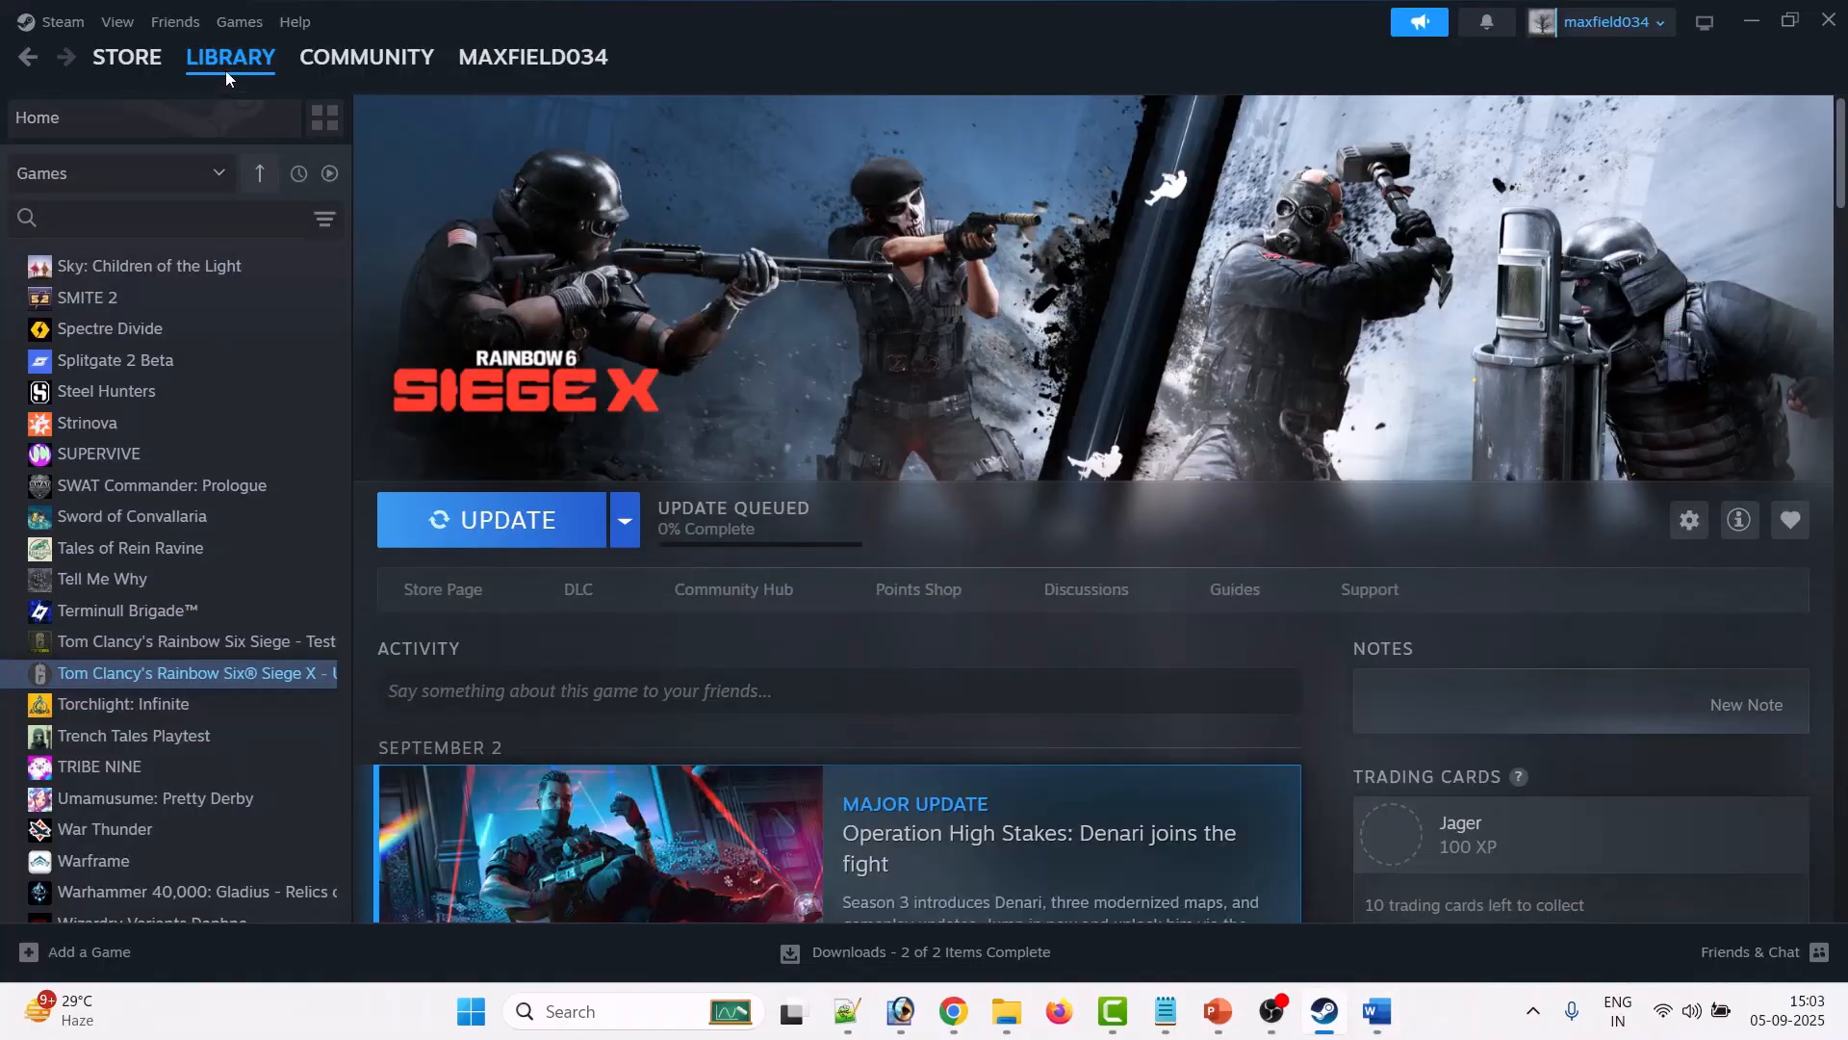
mouse_move(290, 690)
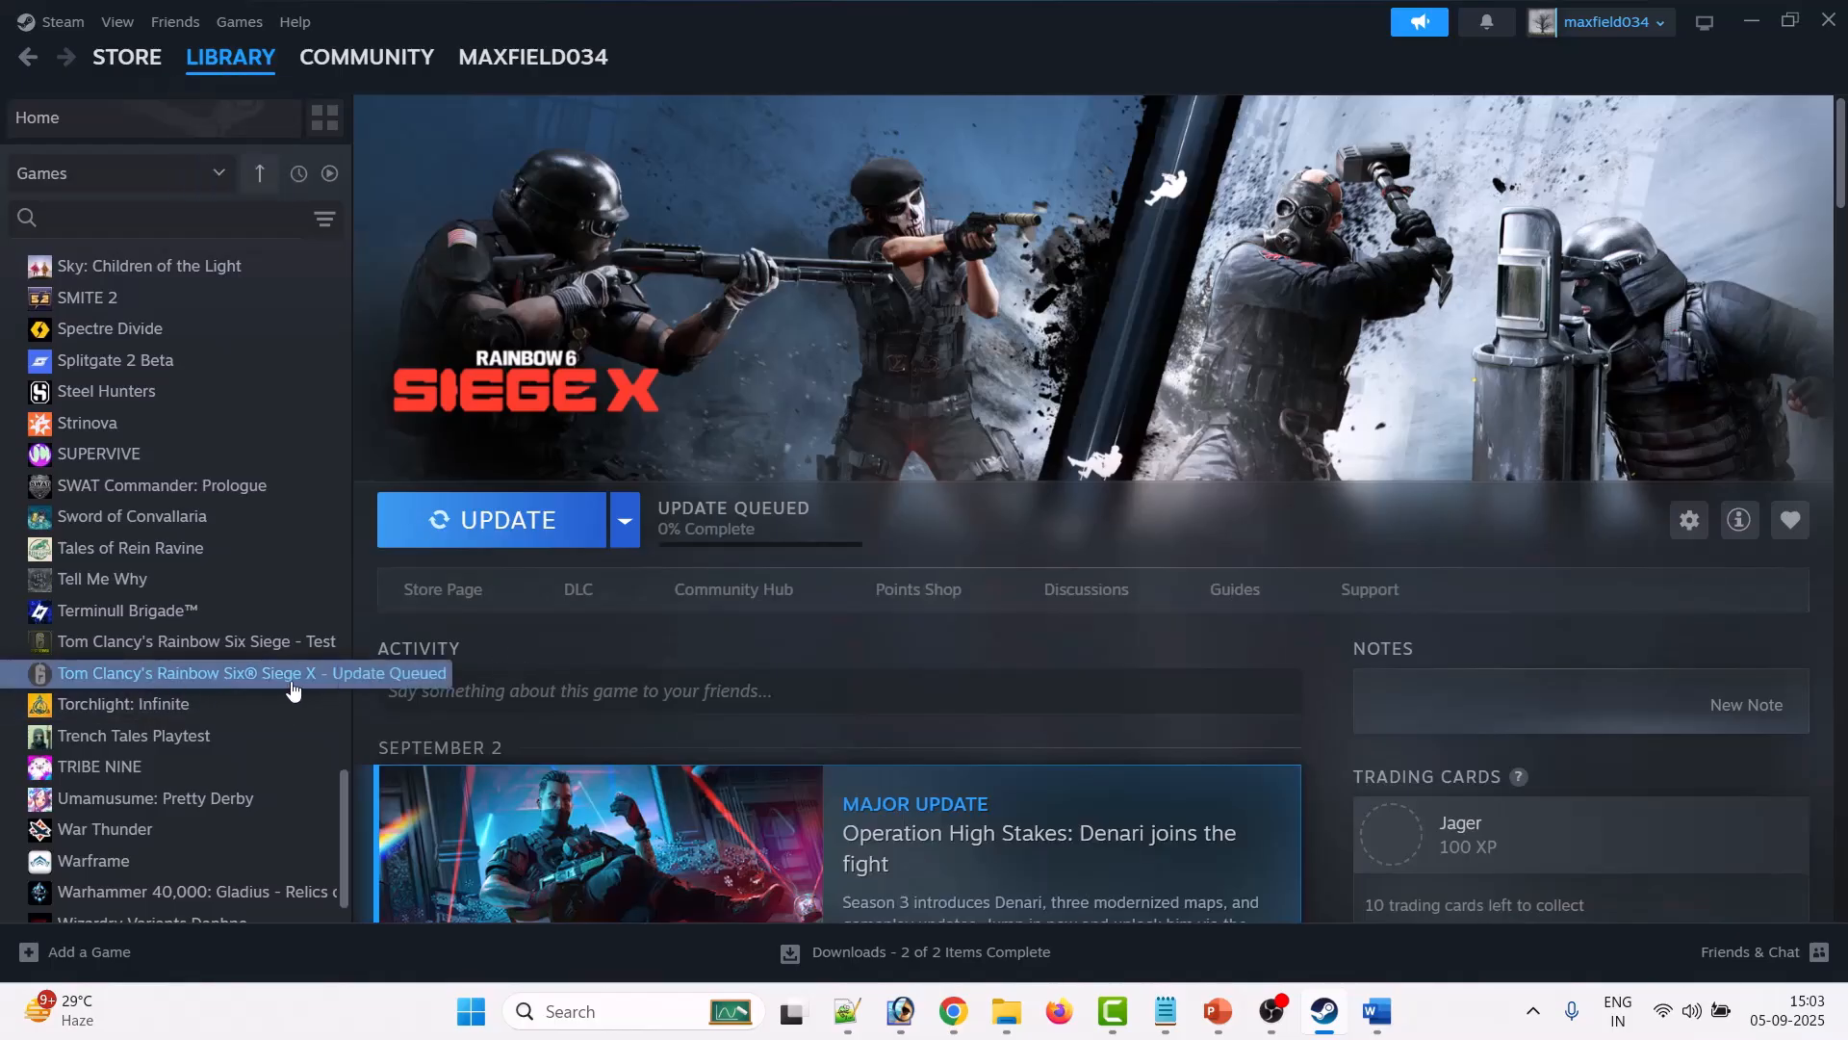
mouse_move(212, 686)
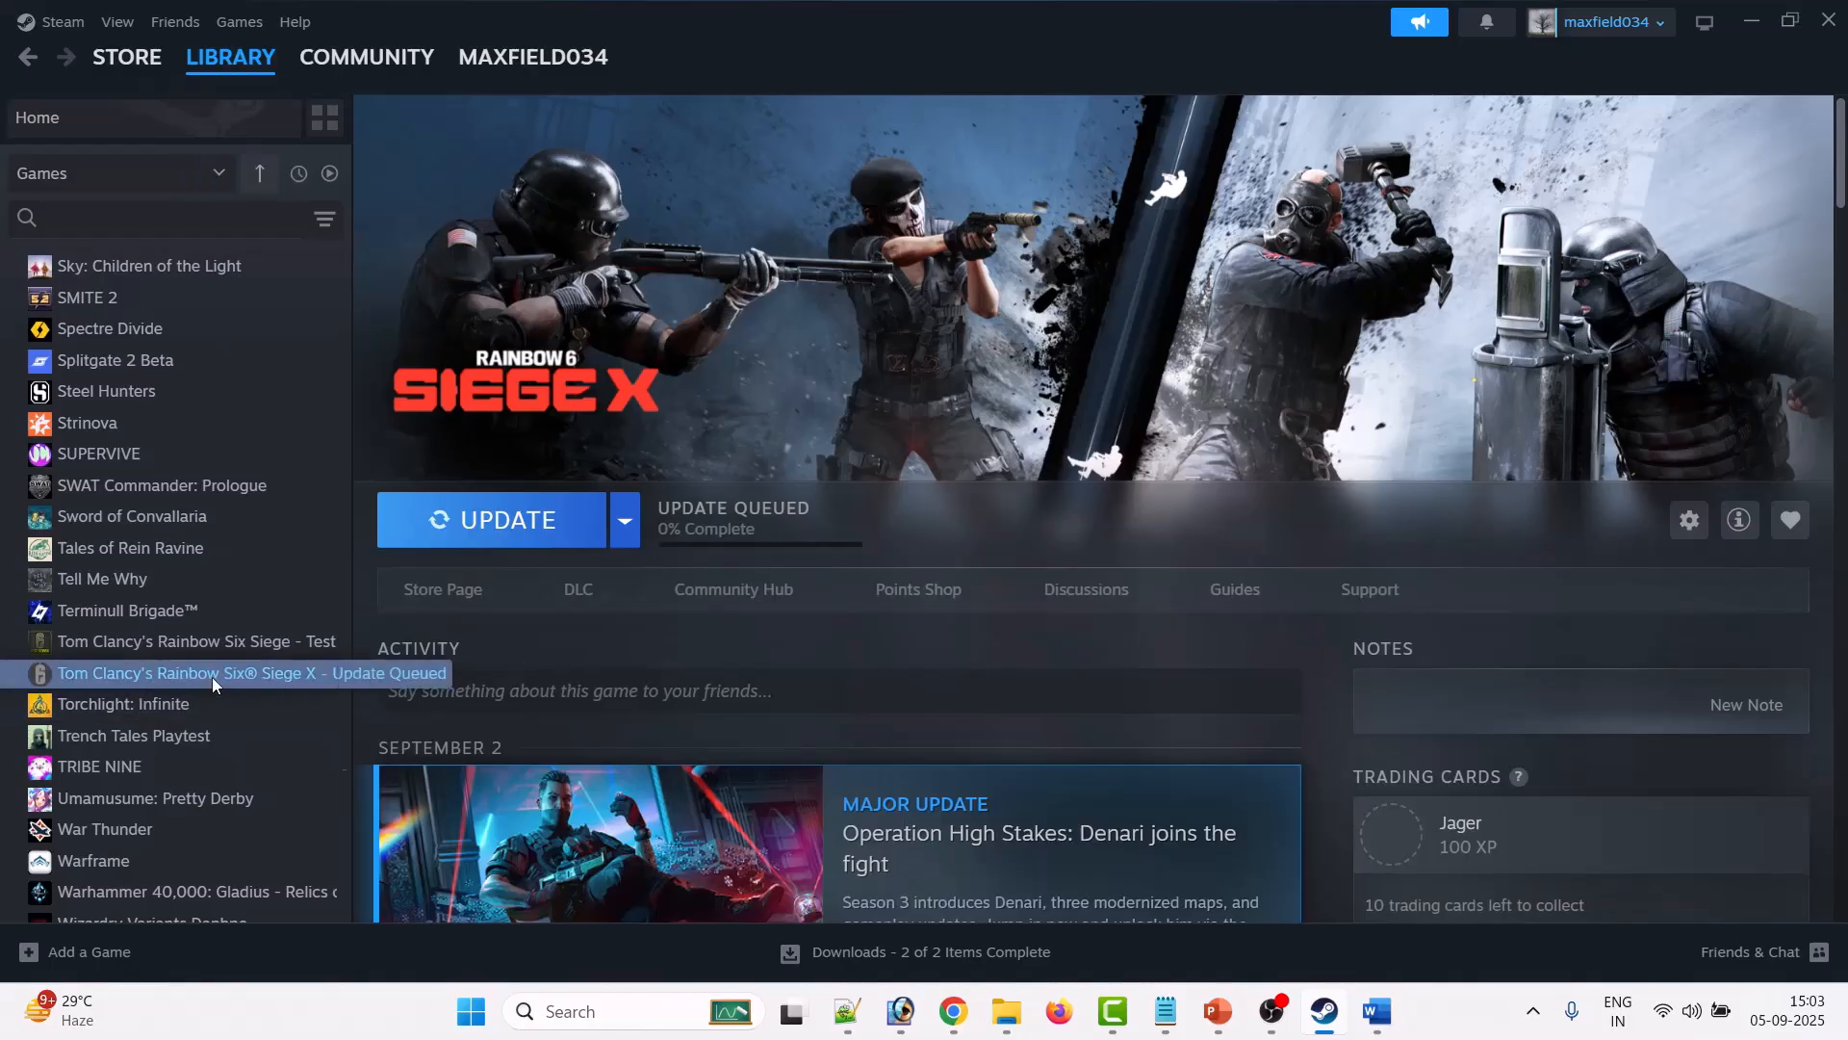
click(1688, 520)
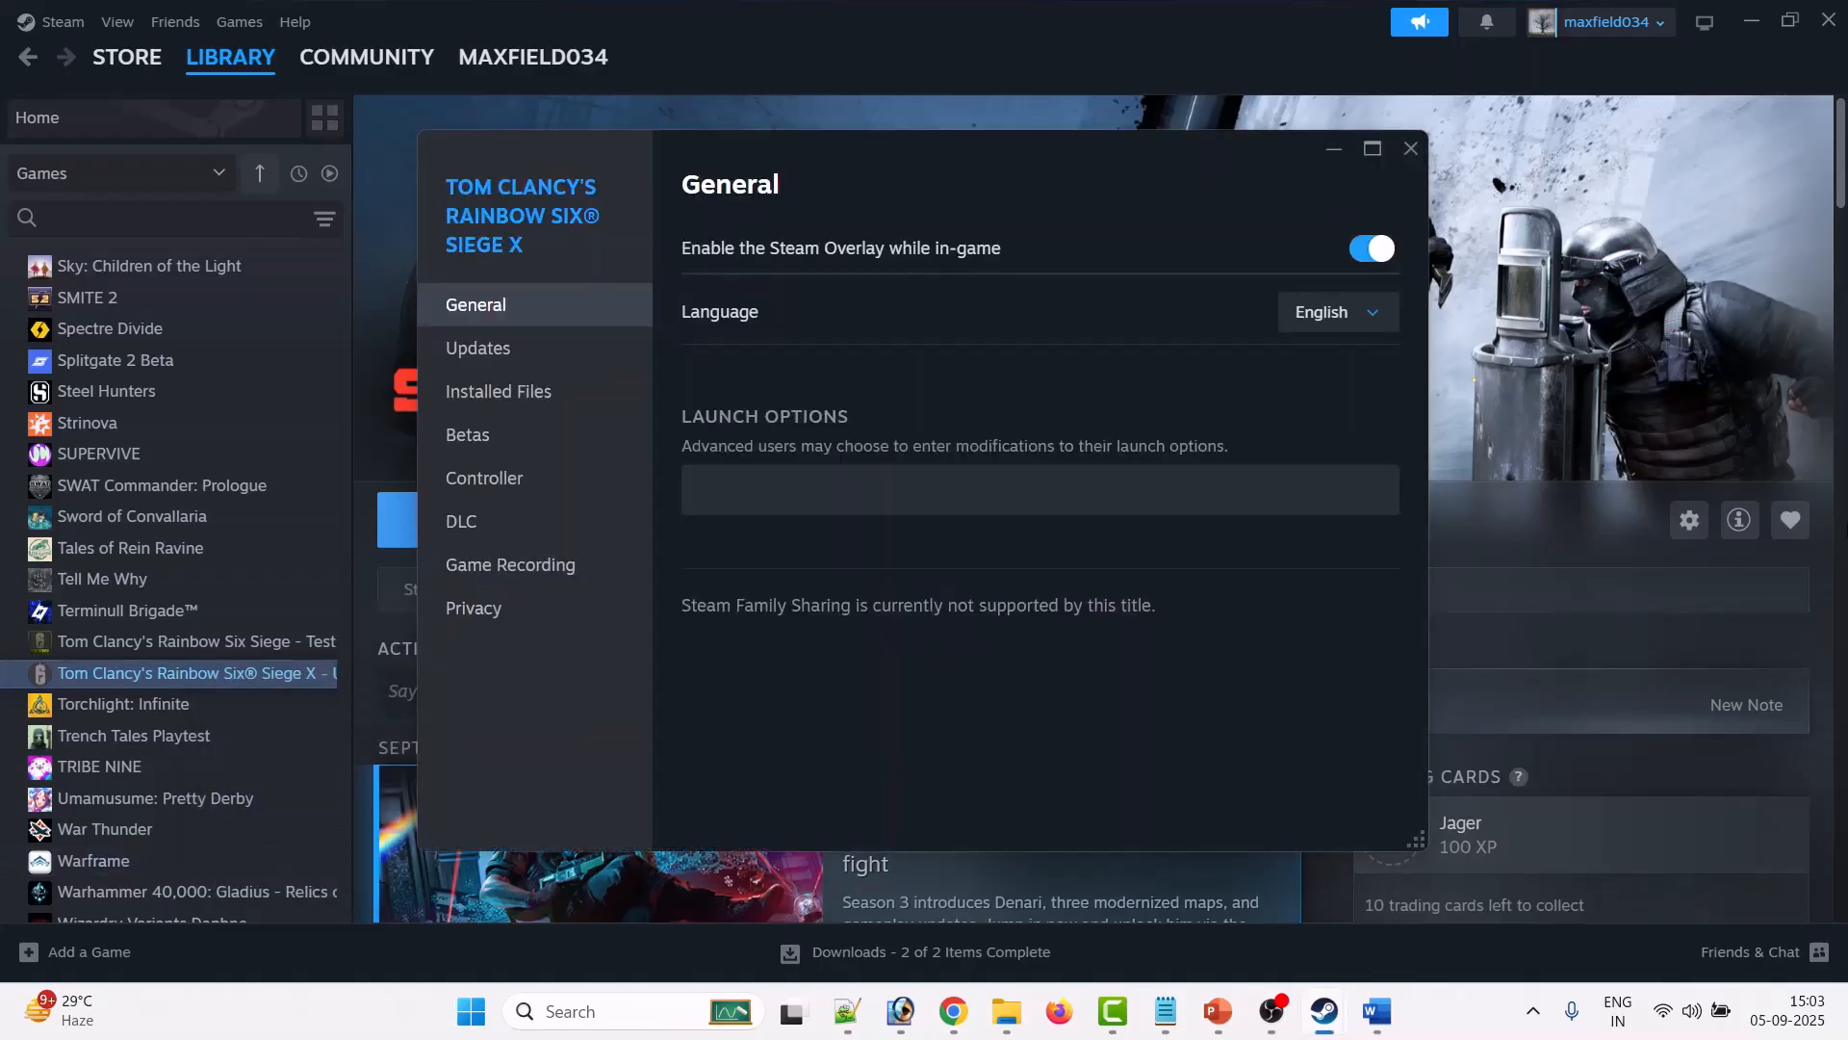
click(498, 390)
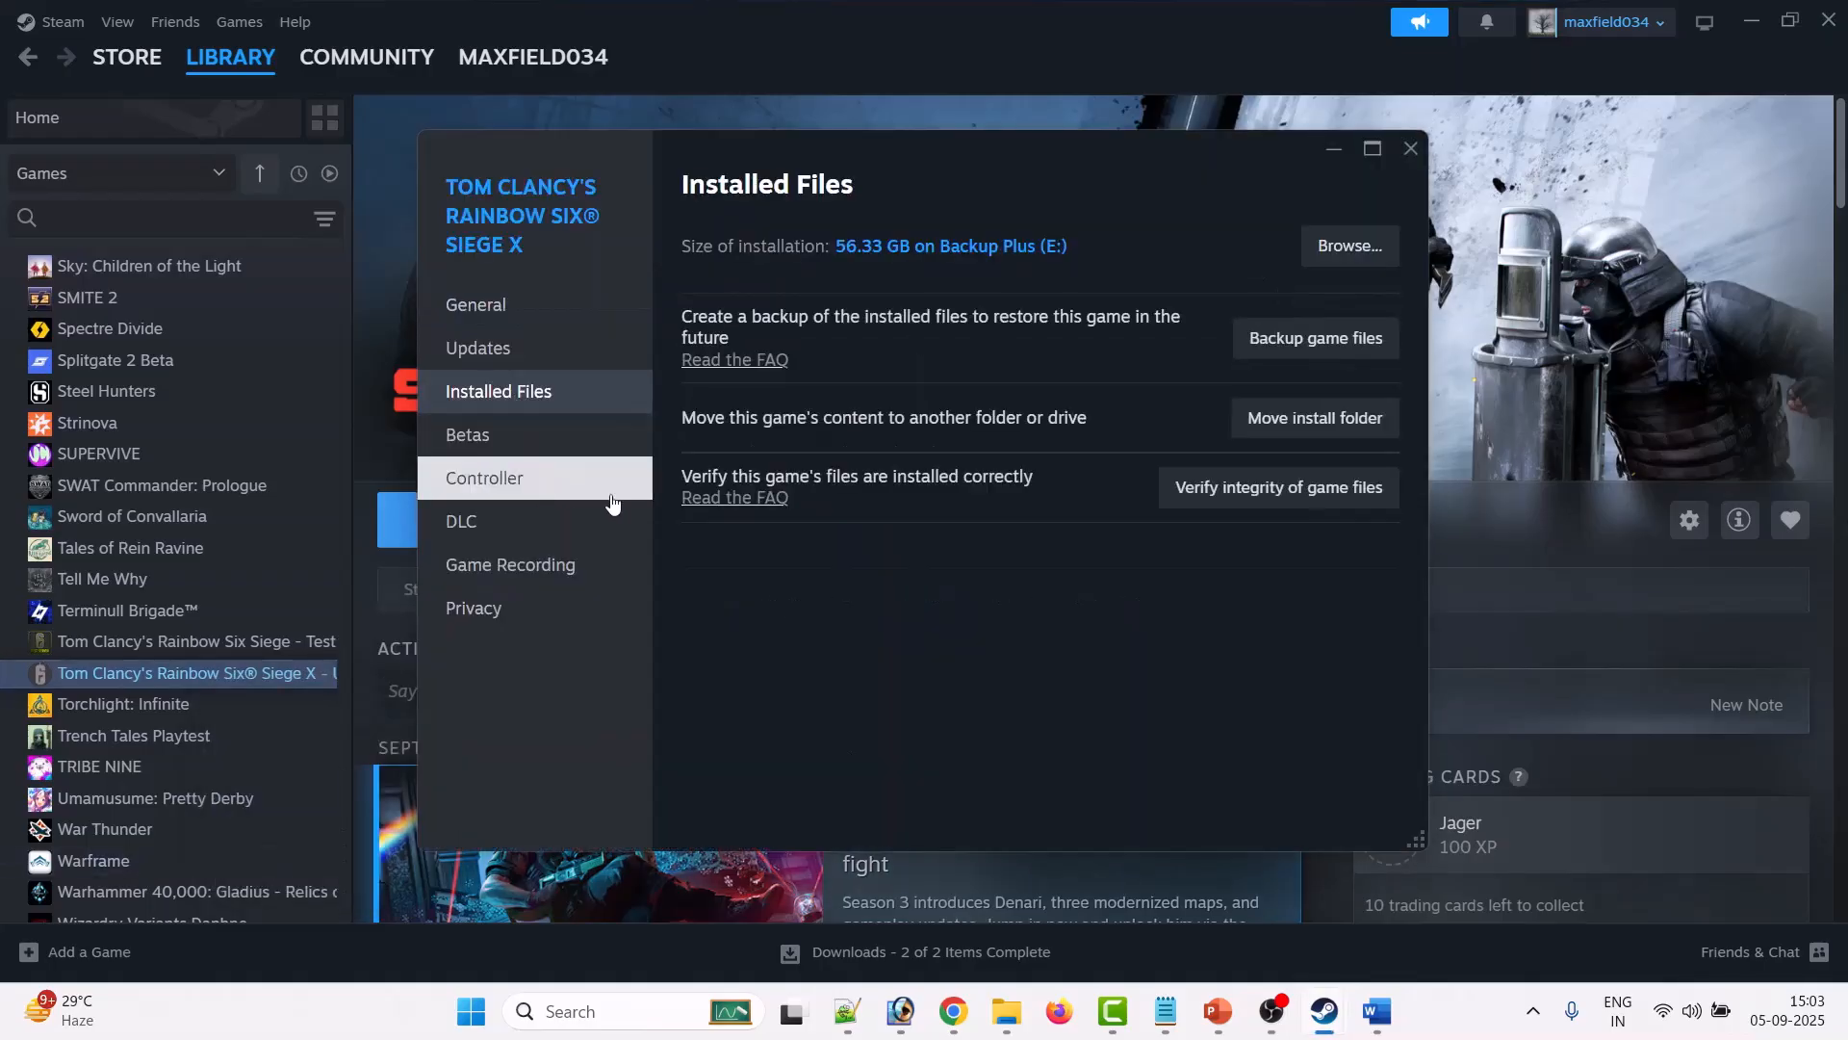
mouse_move(1277, 488)
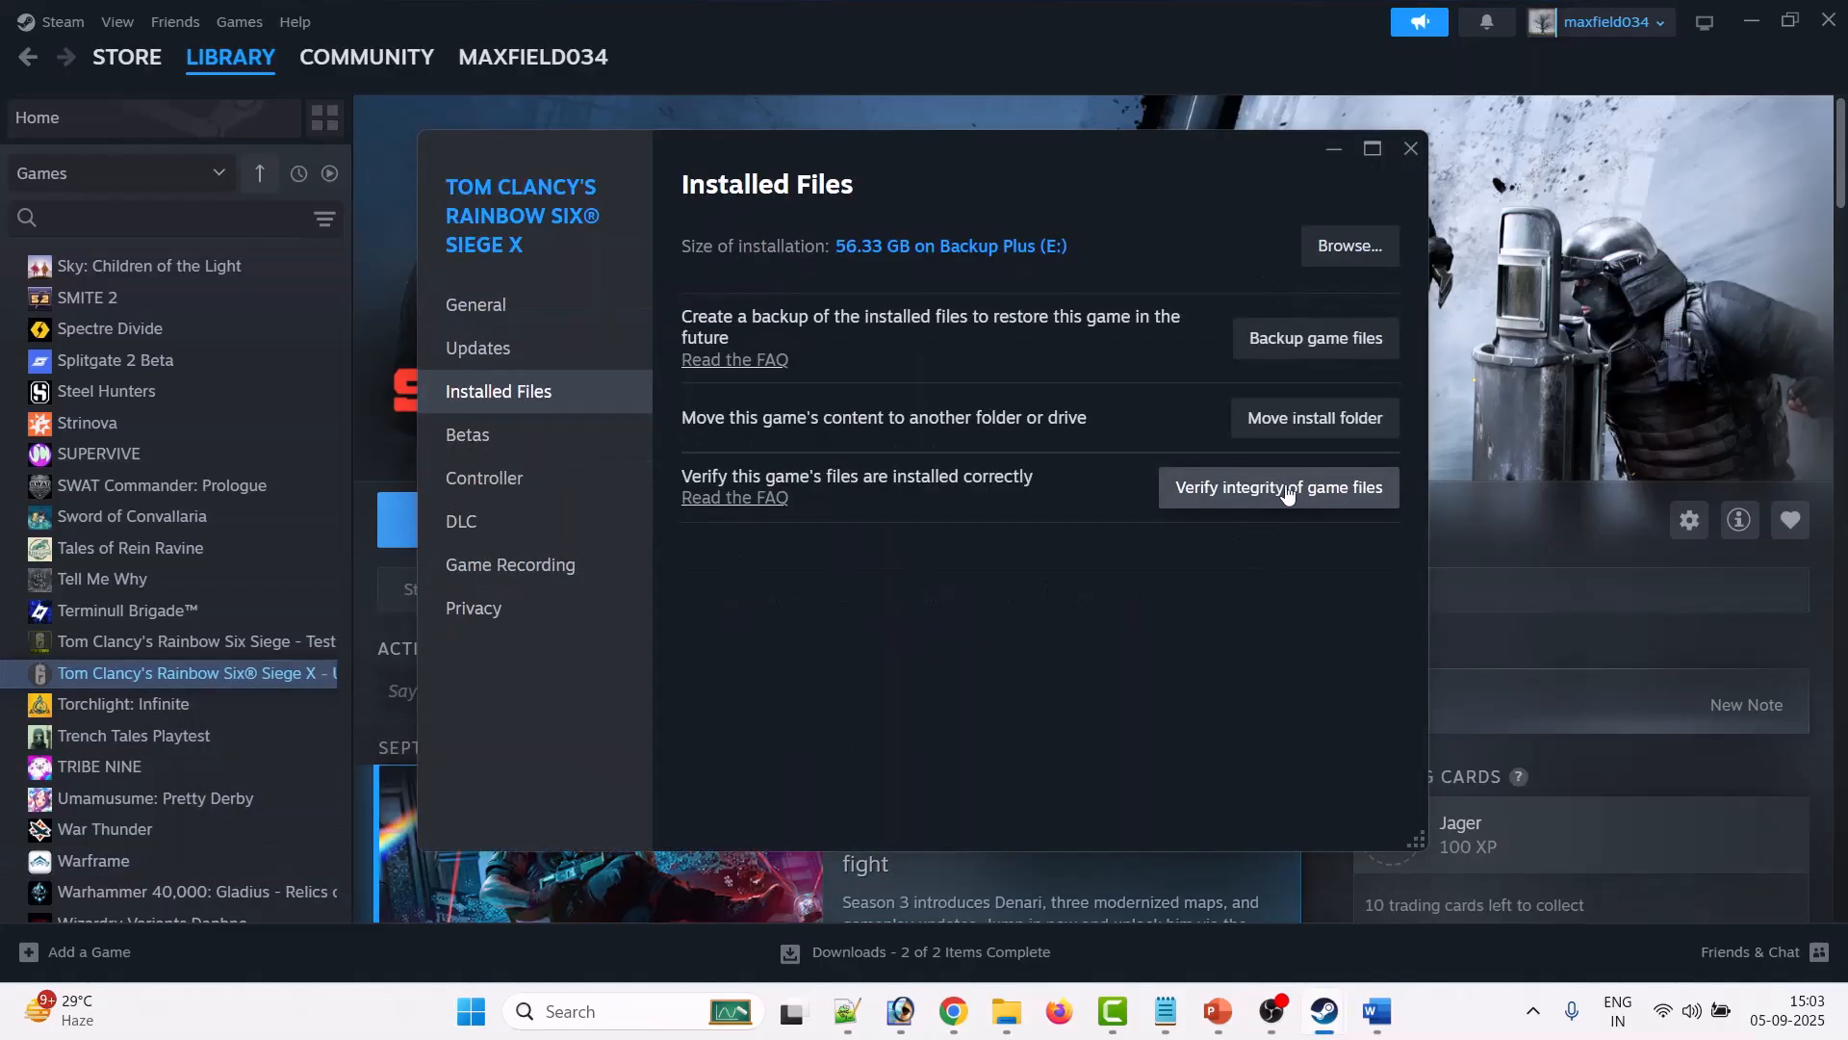
mouse_move(1233, 507)
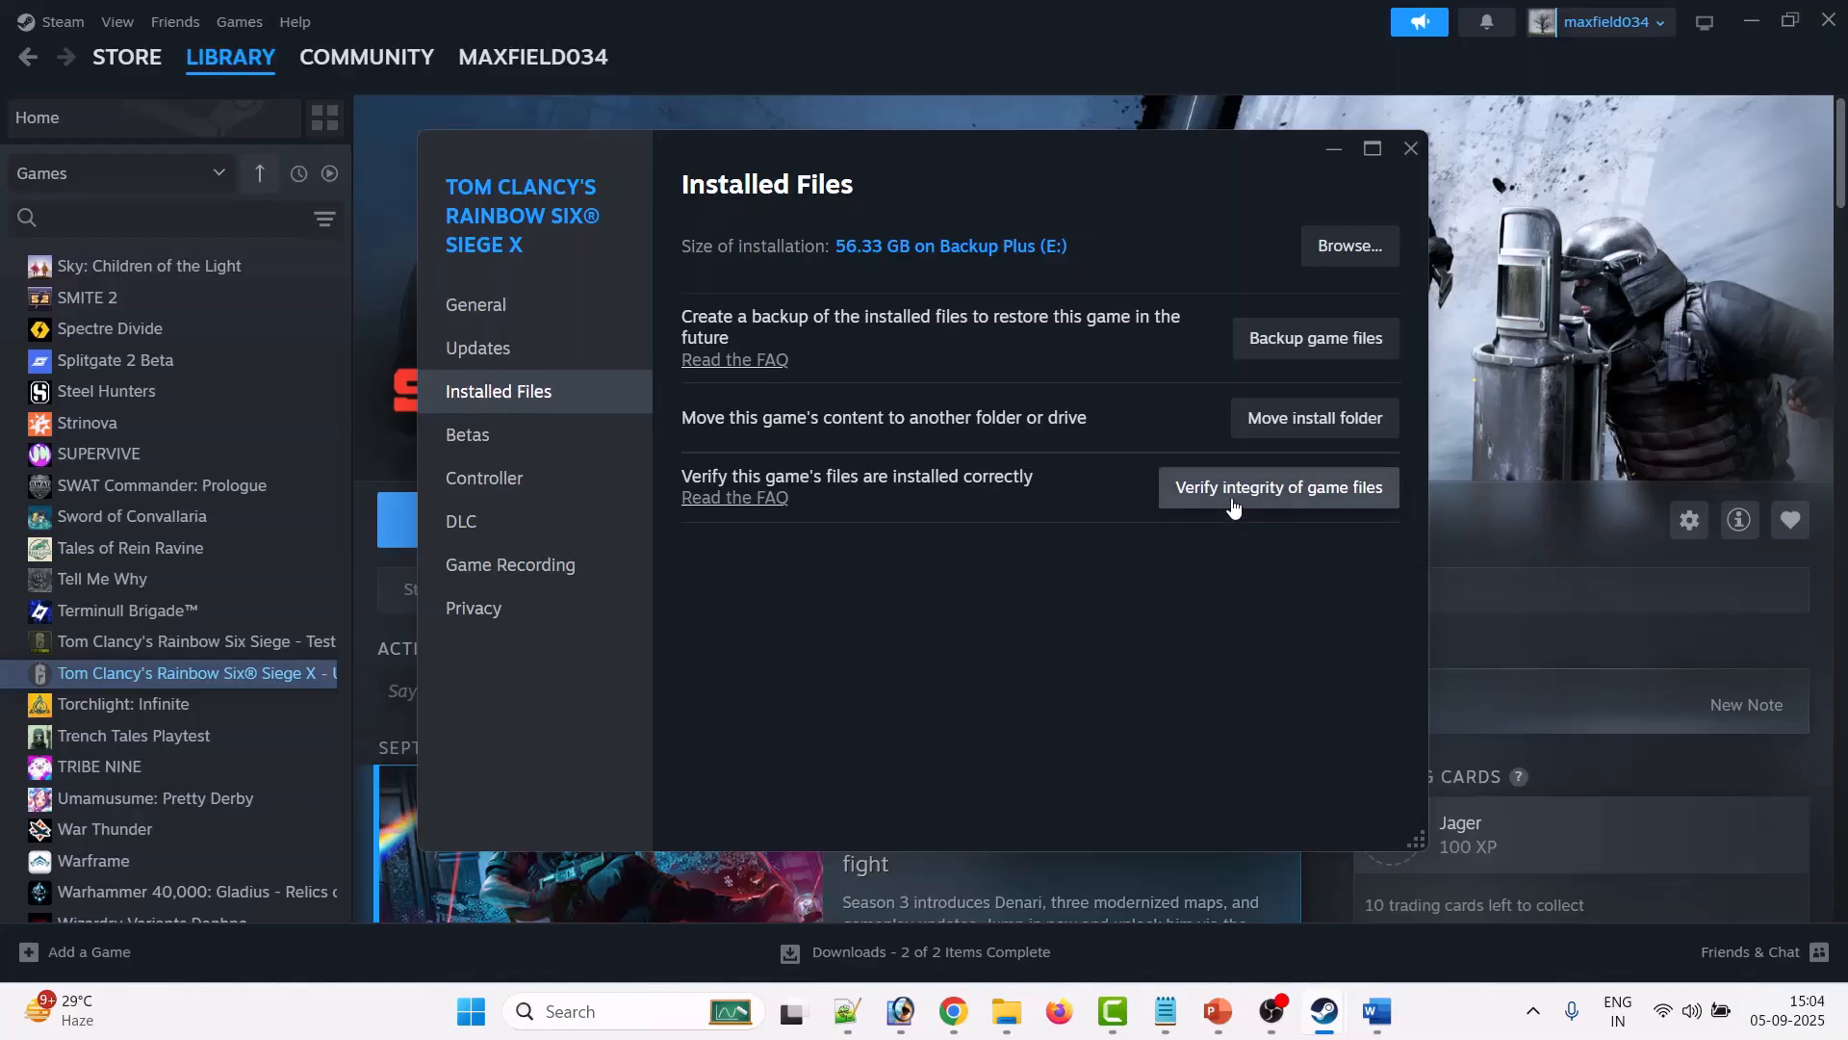
click(1278, 487)
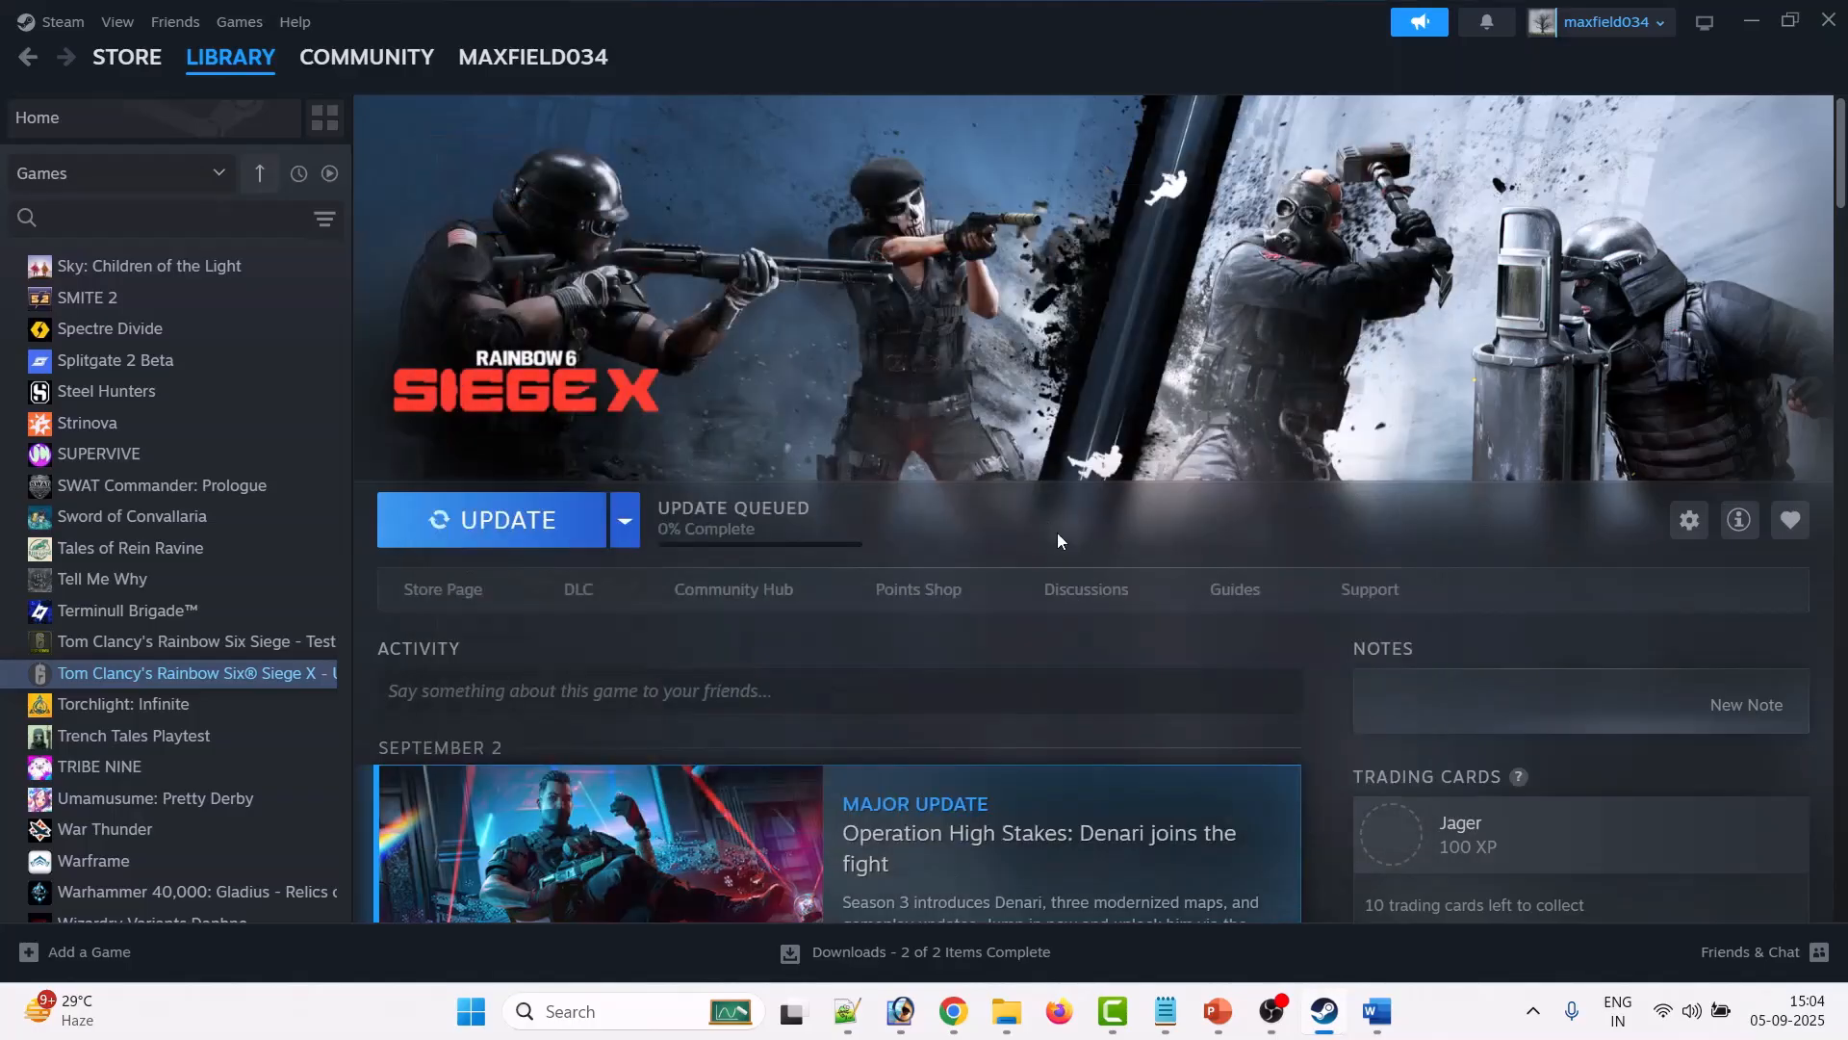
mouse_move(1385, 1010)
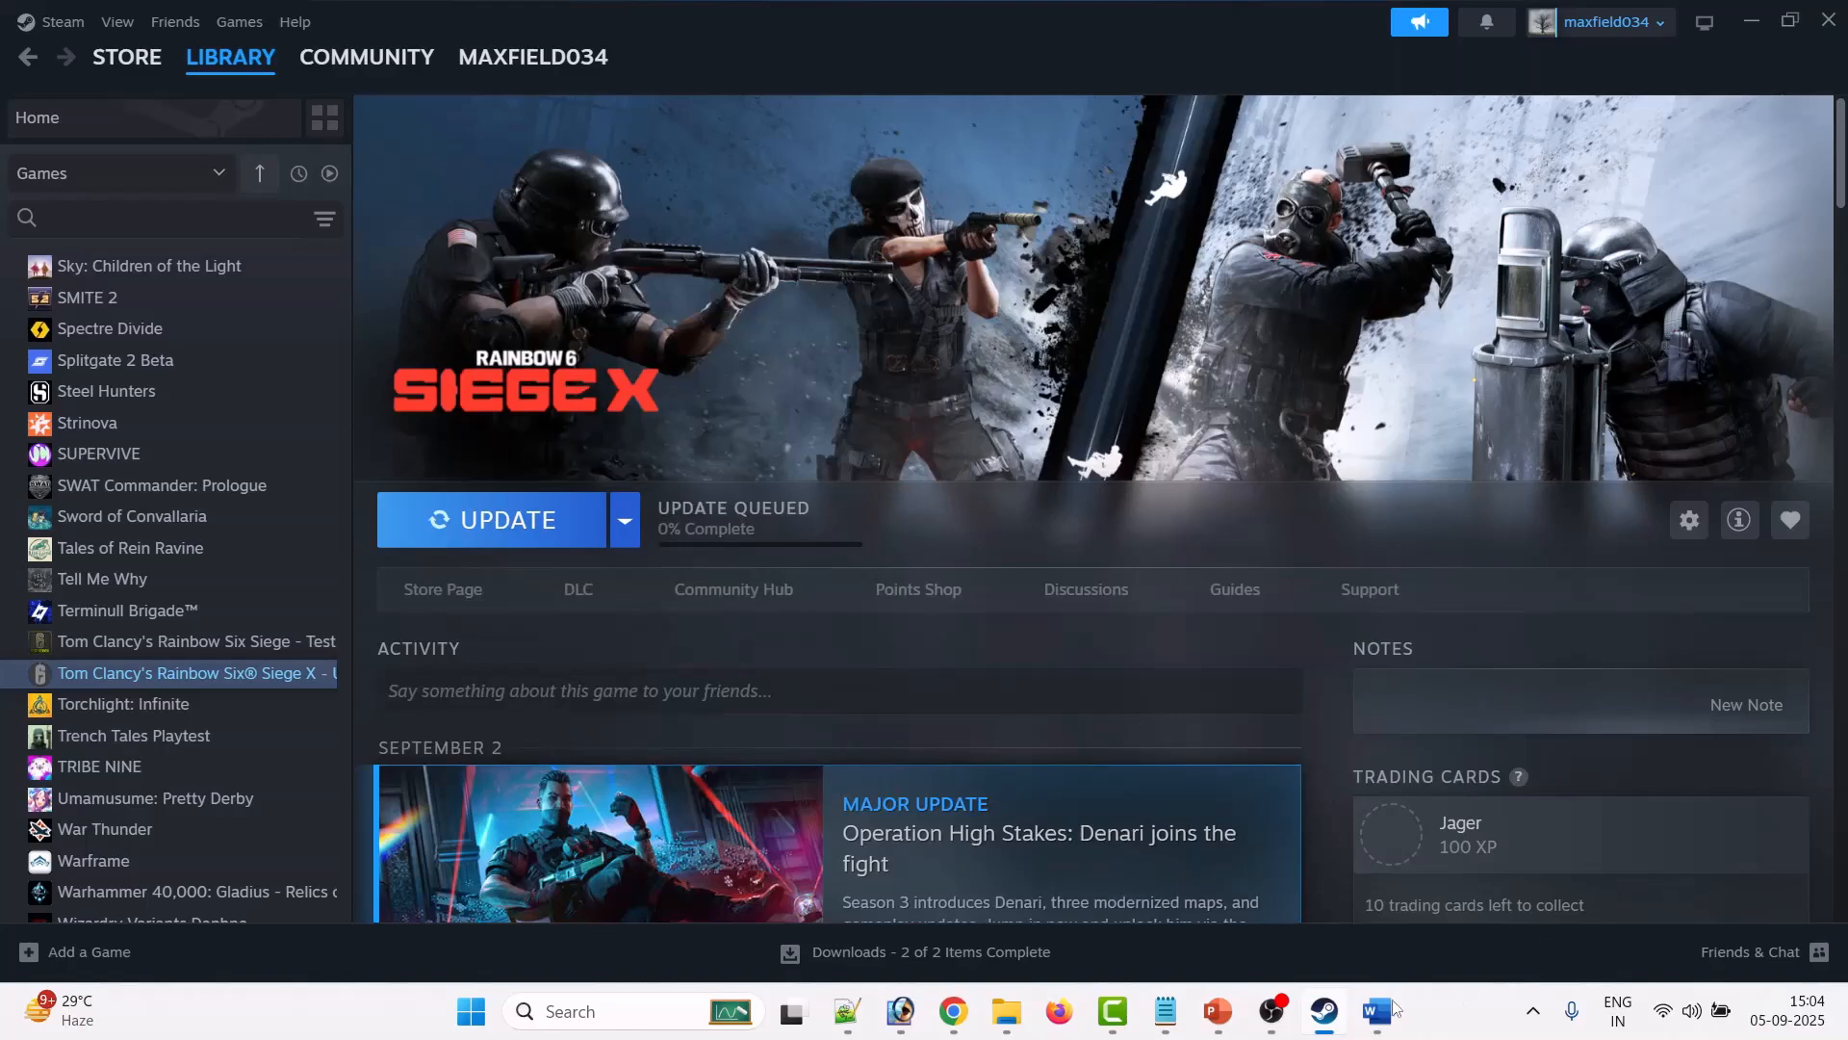
- Bring Word back to the front at the Fix 4 Re-Install Game section
click(1376, 1010)
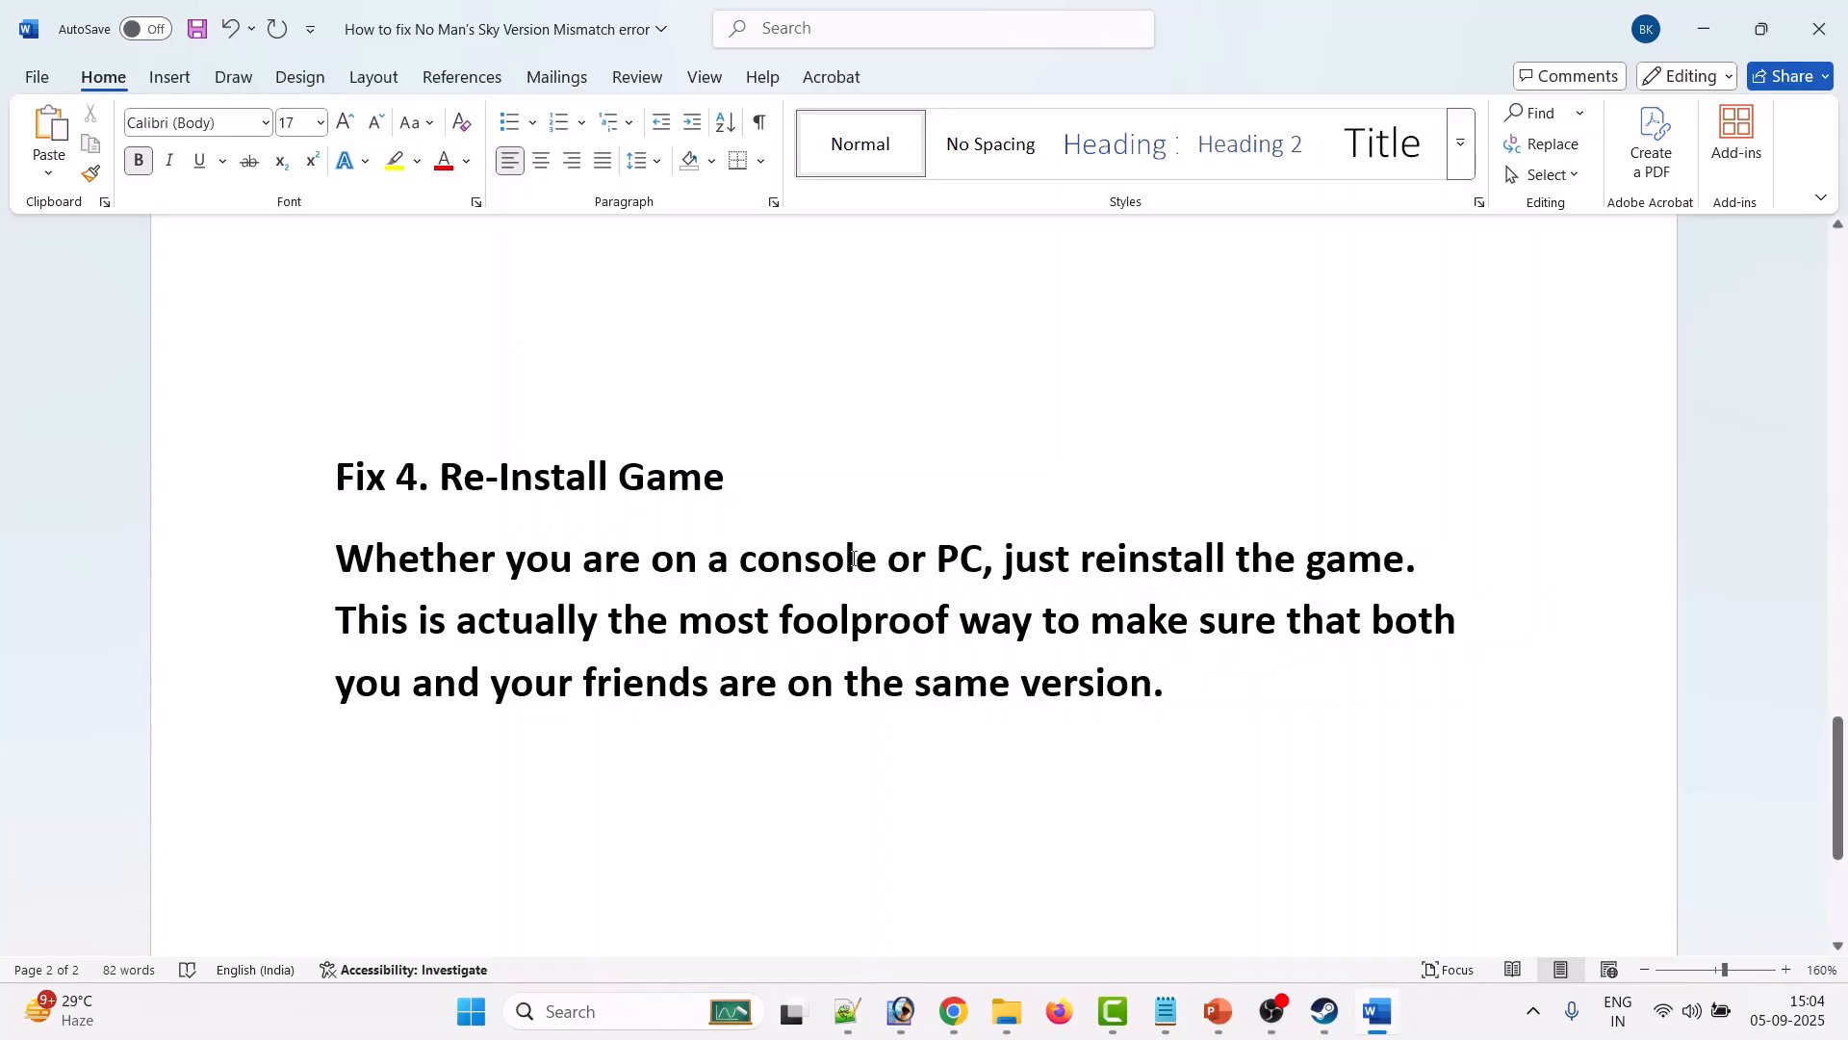
mouse_move(1275, 572)
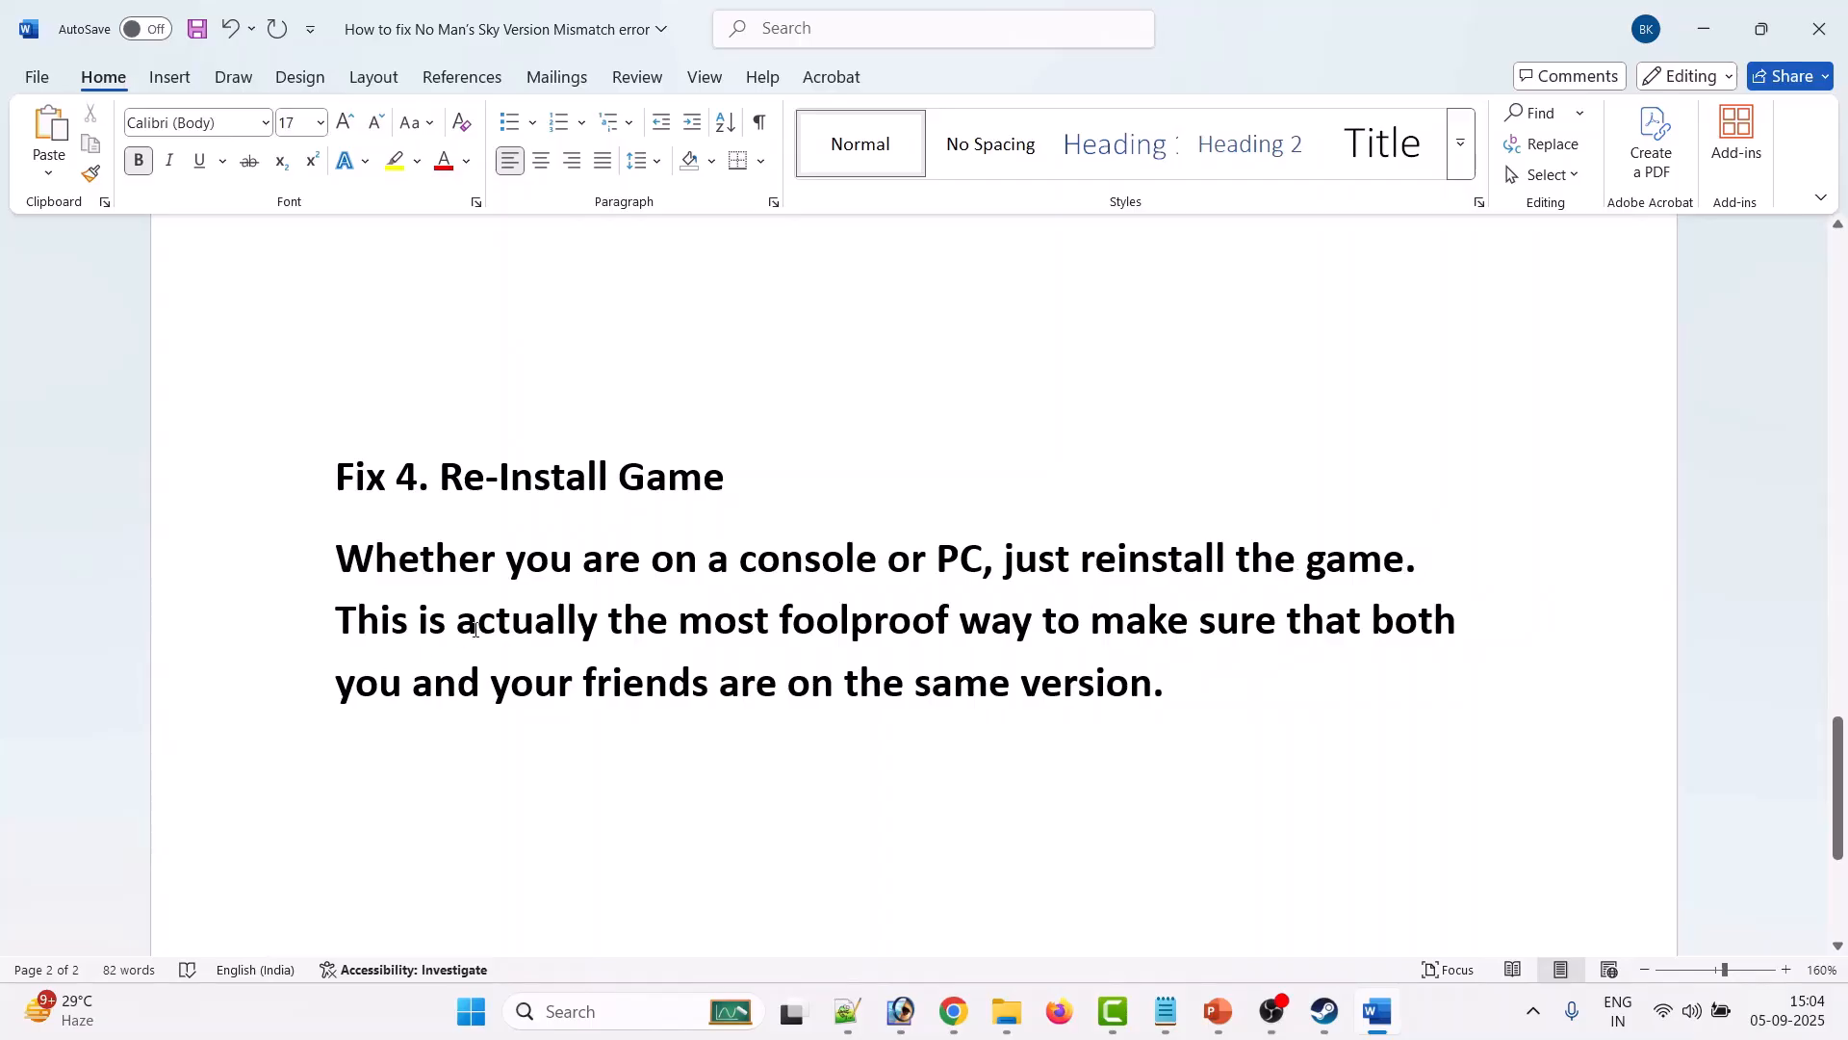
mouse_move(1228, 645)
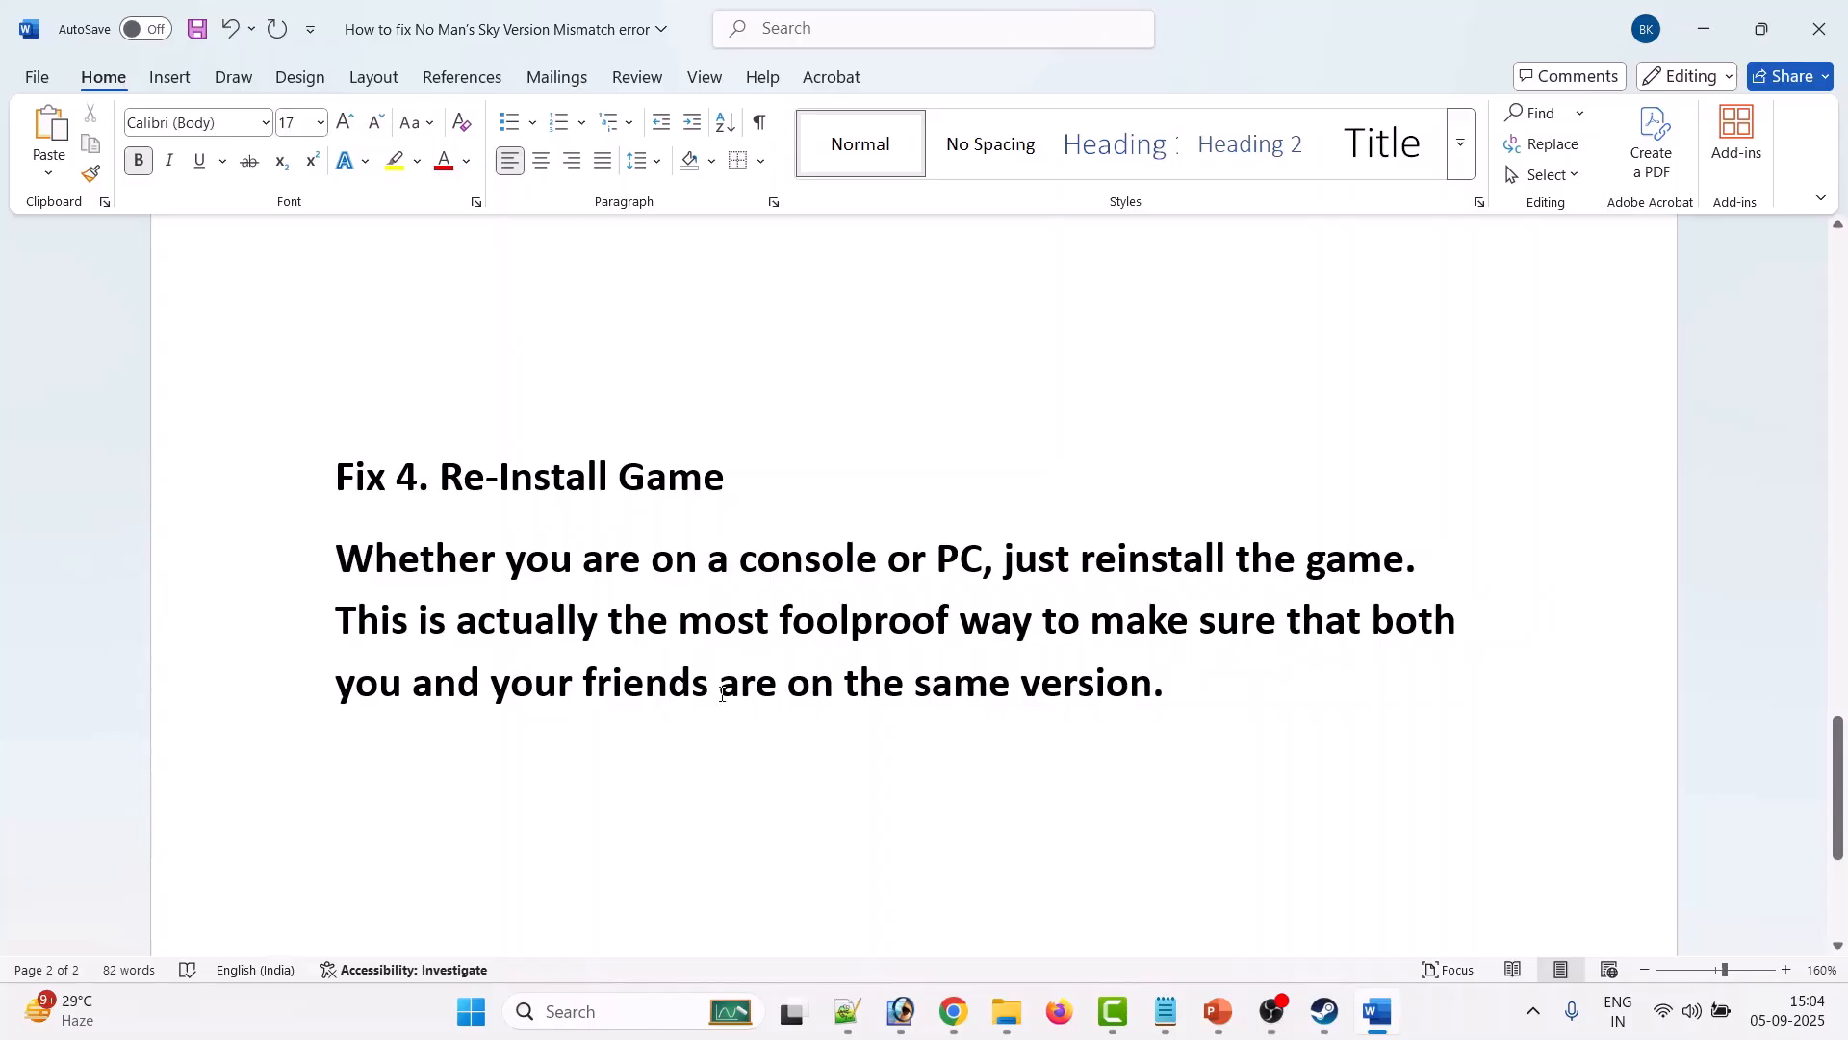
mouse_move(1211, 697)
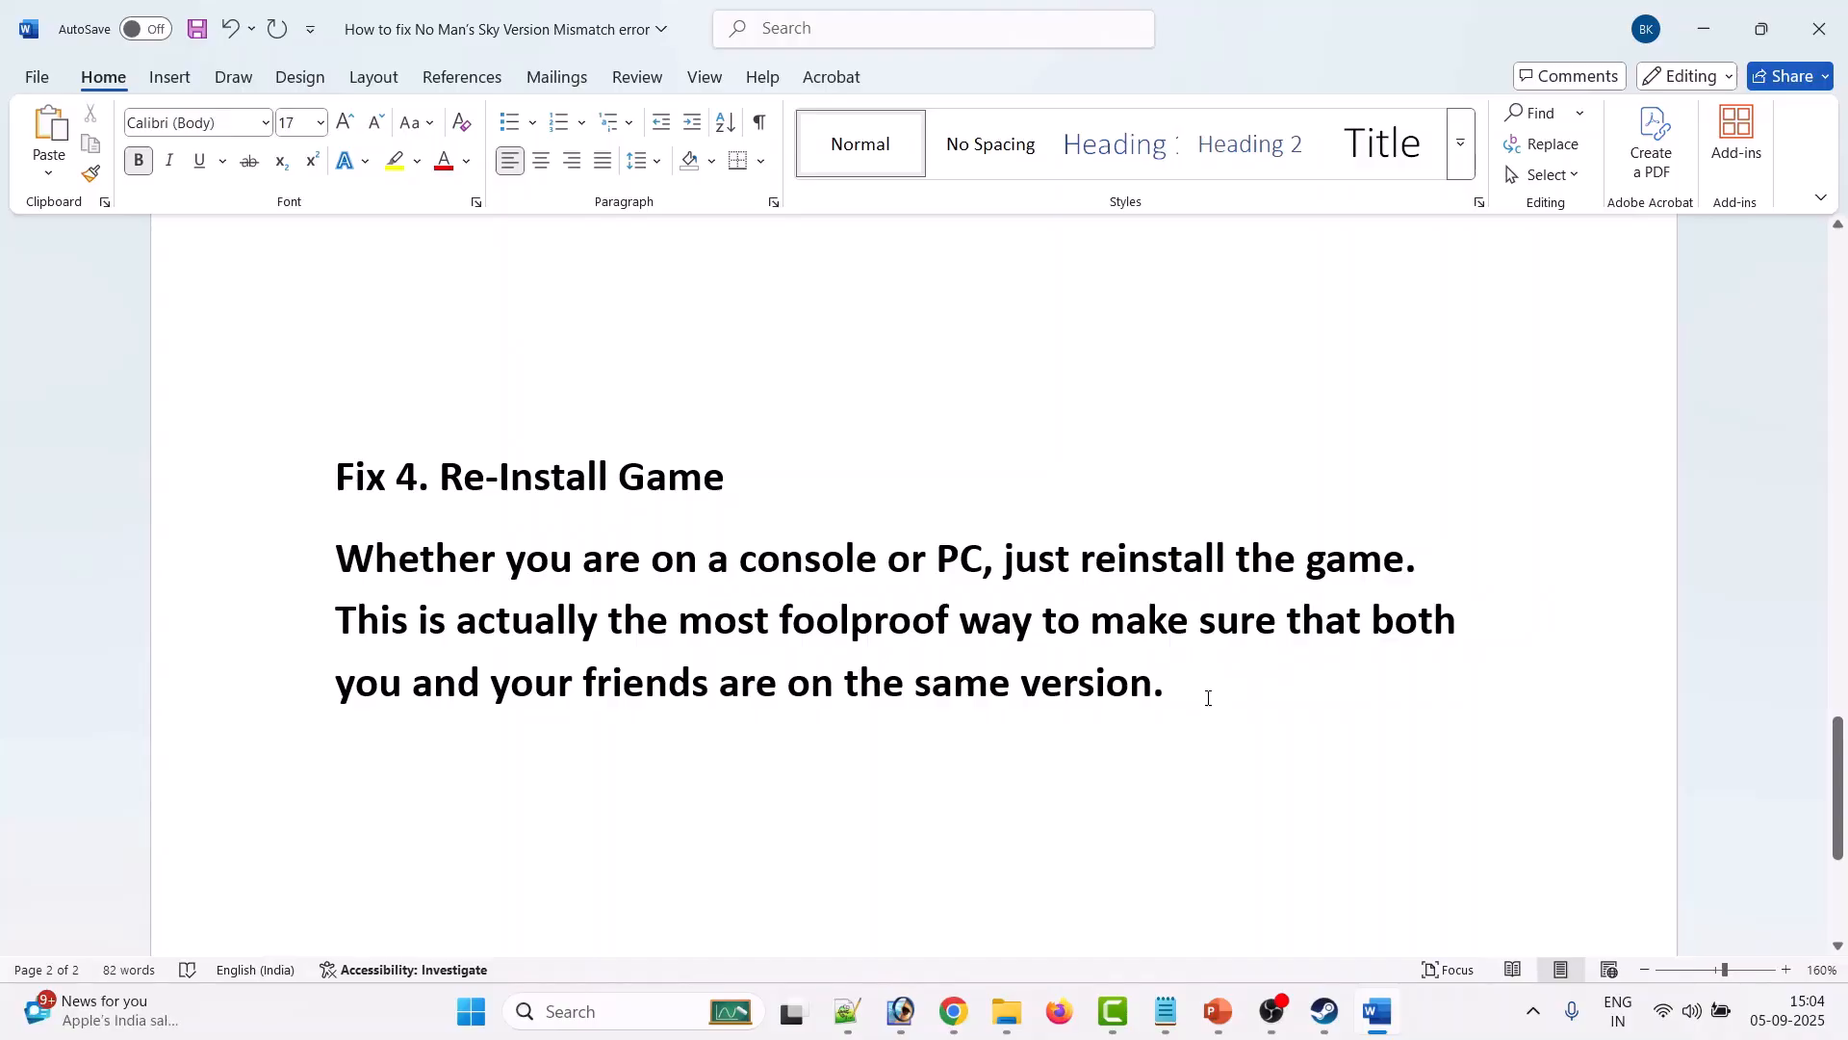
- Scroll to the top to show the title and VERSION MISMATCH banner
scroll(up, 3)
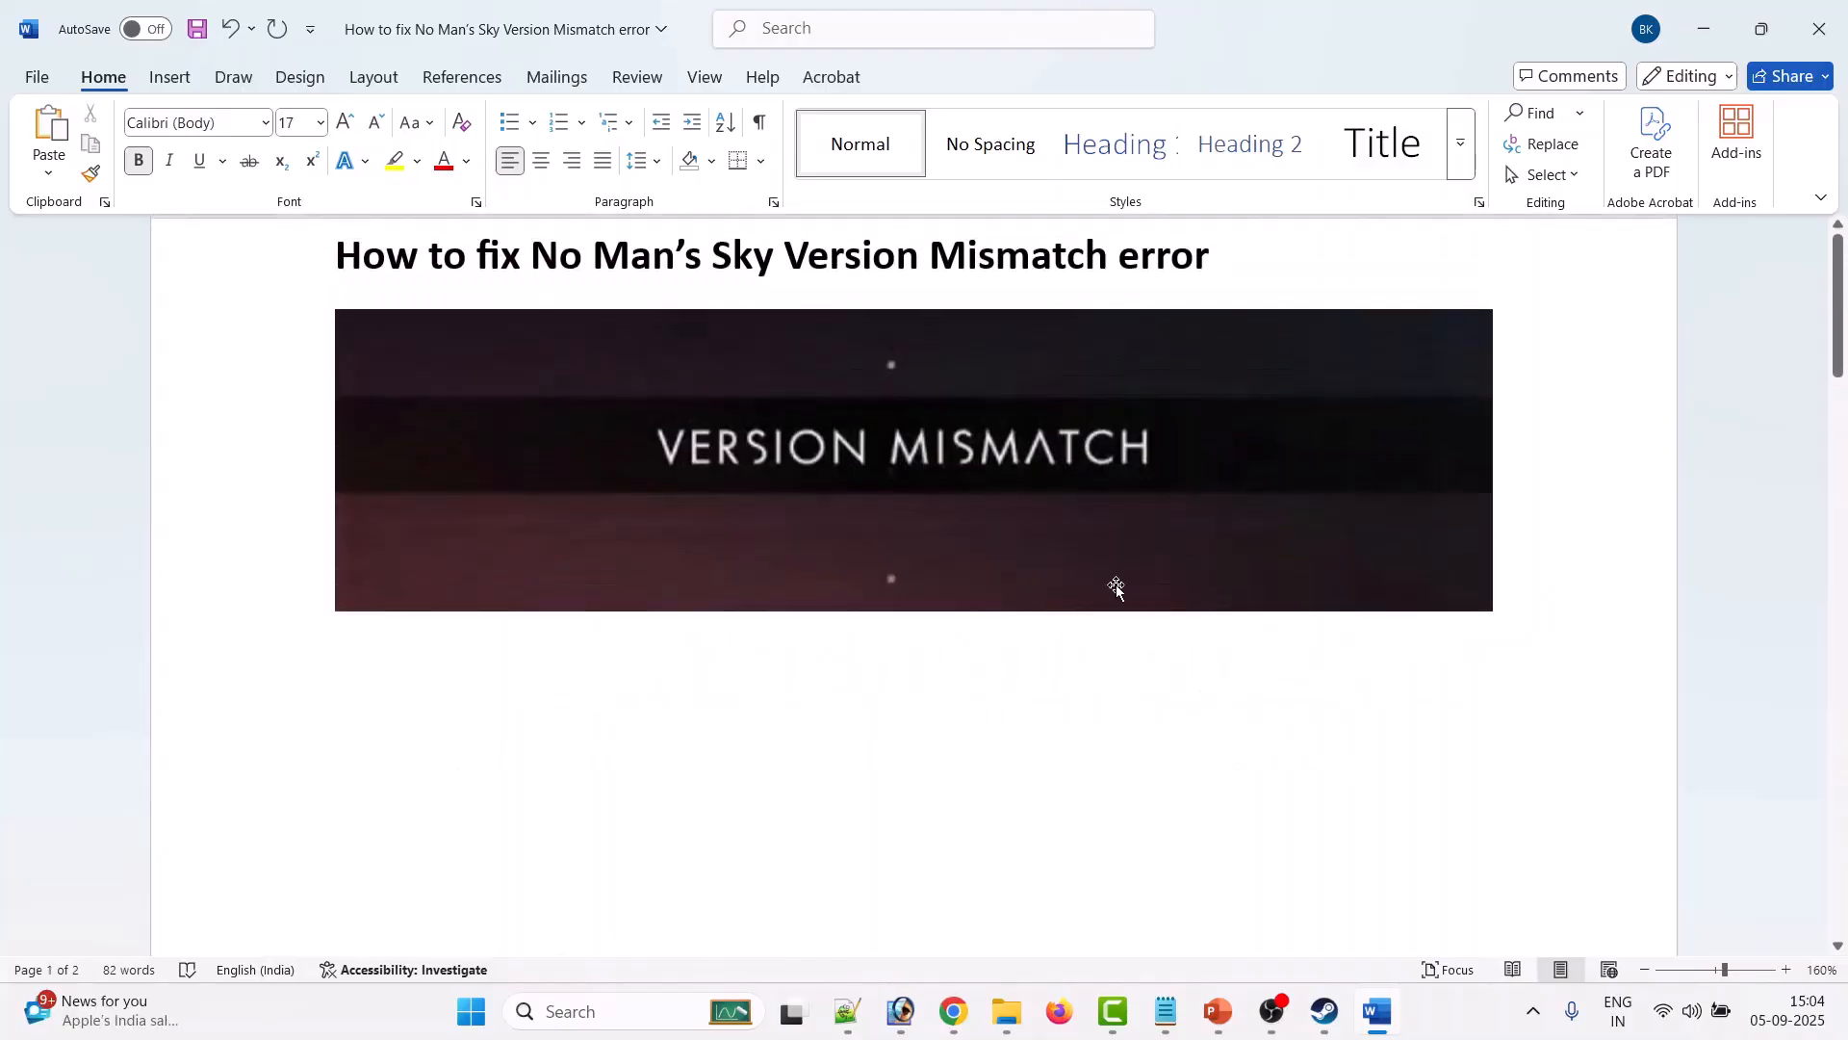
mouse_move(1132, 466)
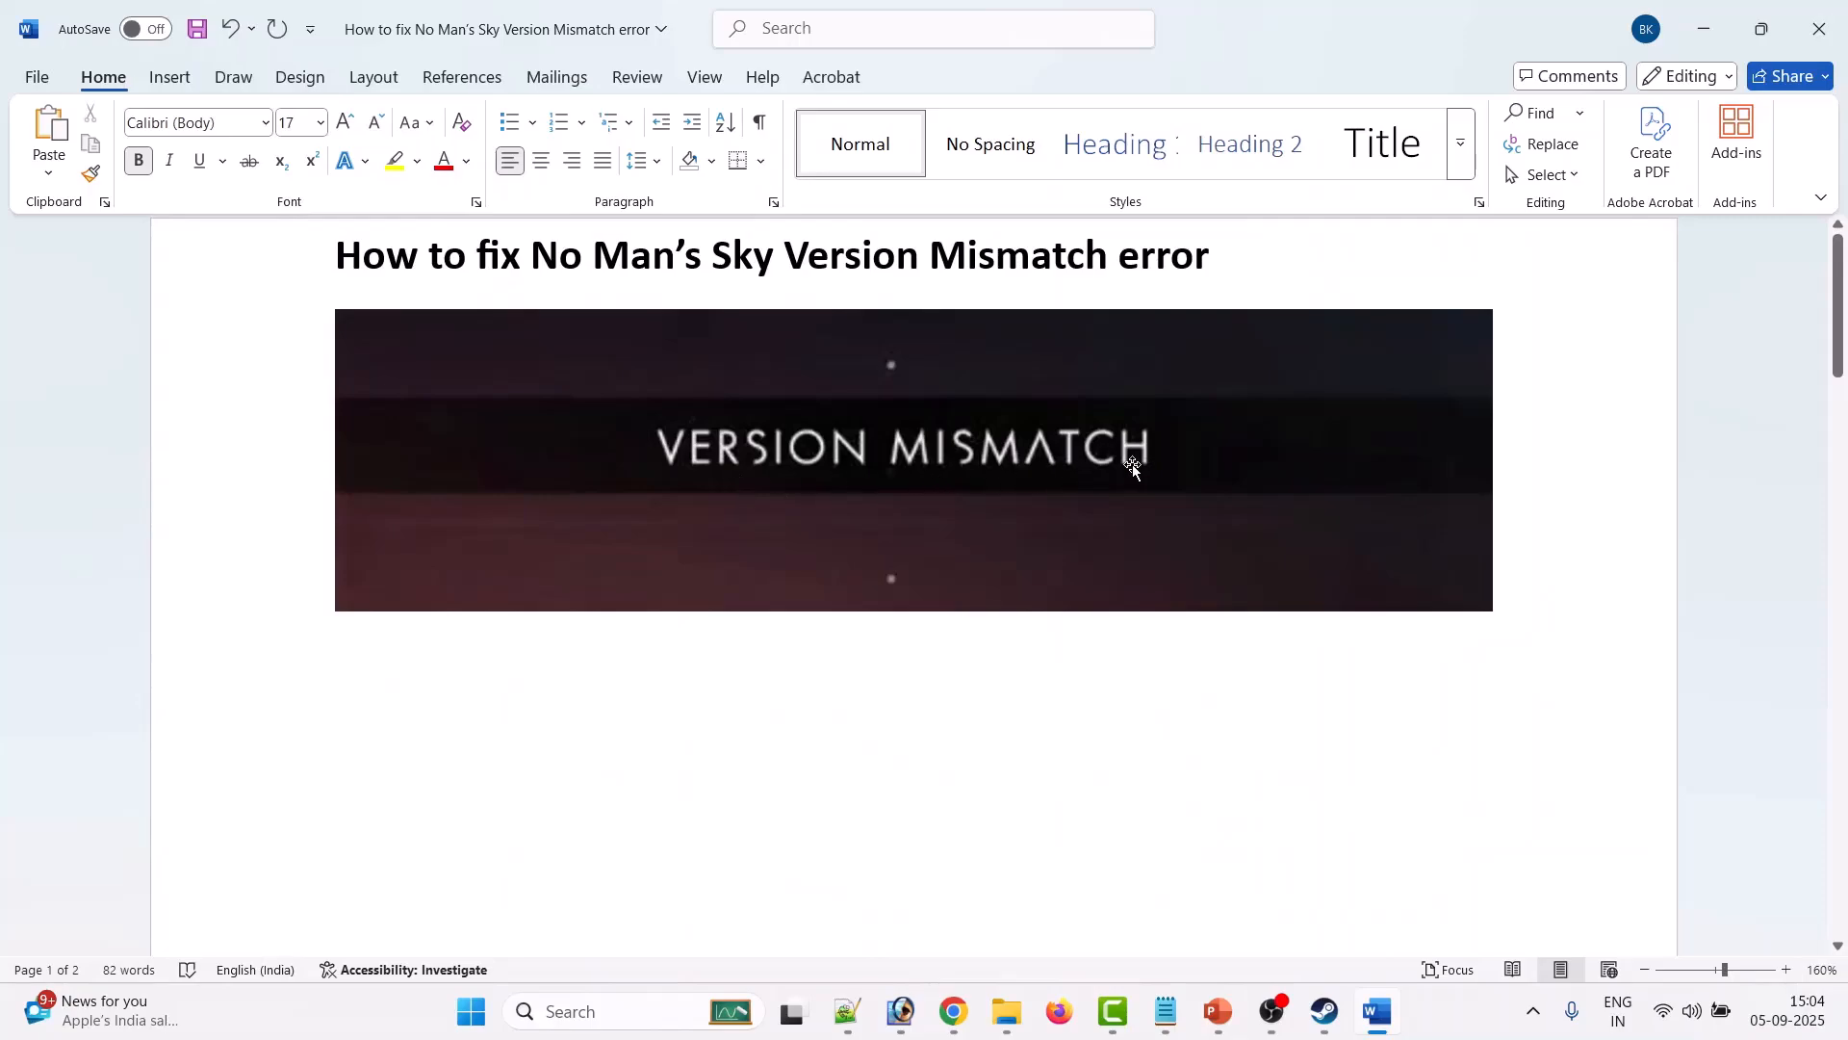
mouse_move(798, 266)
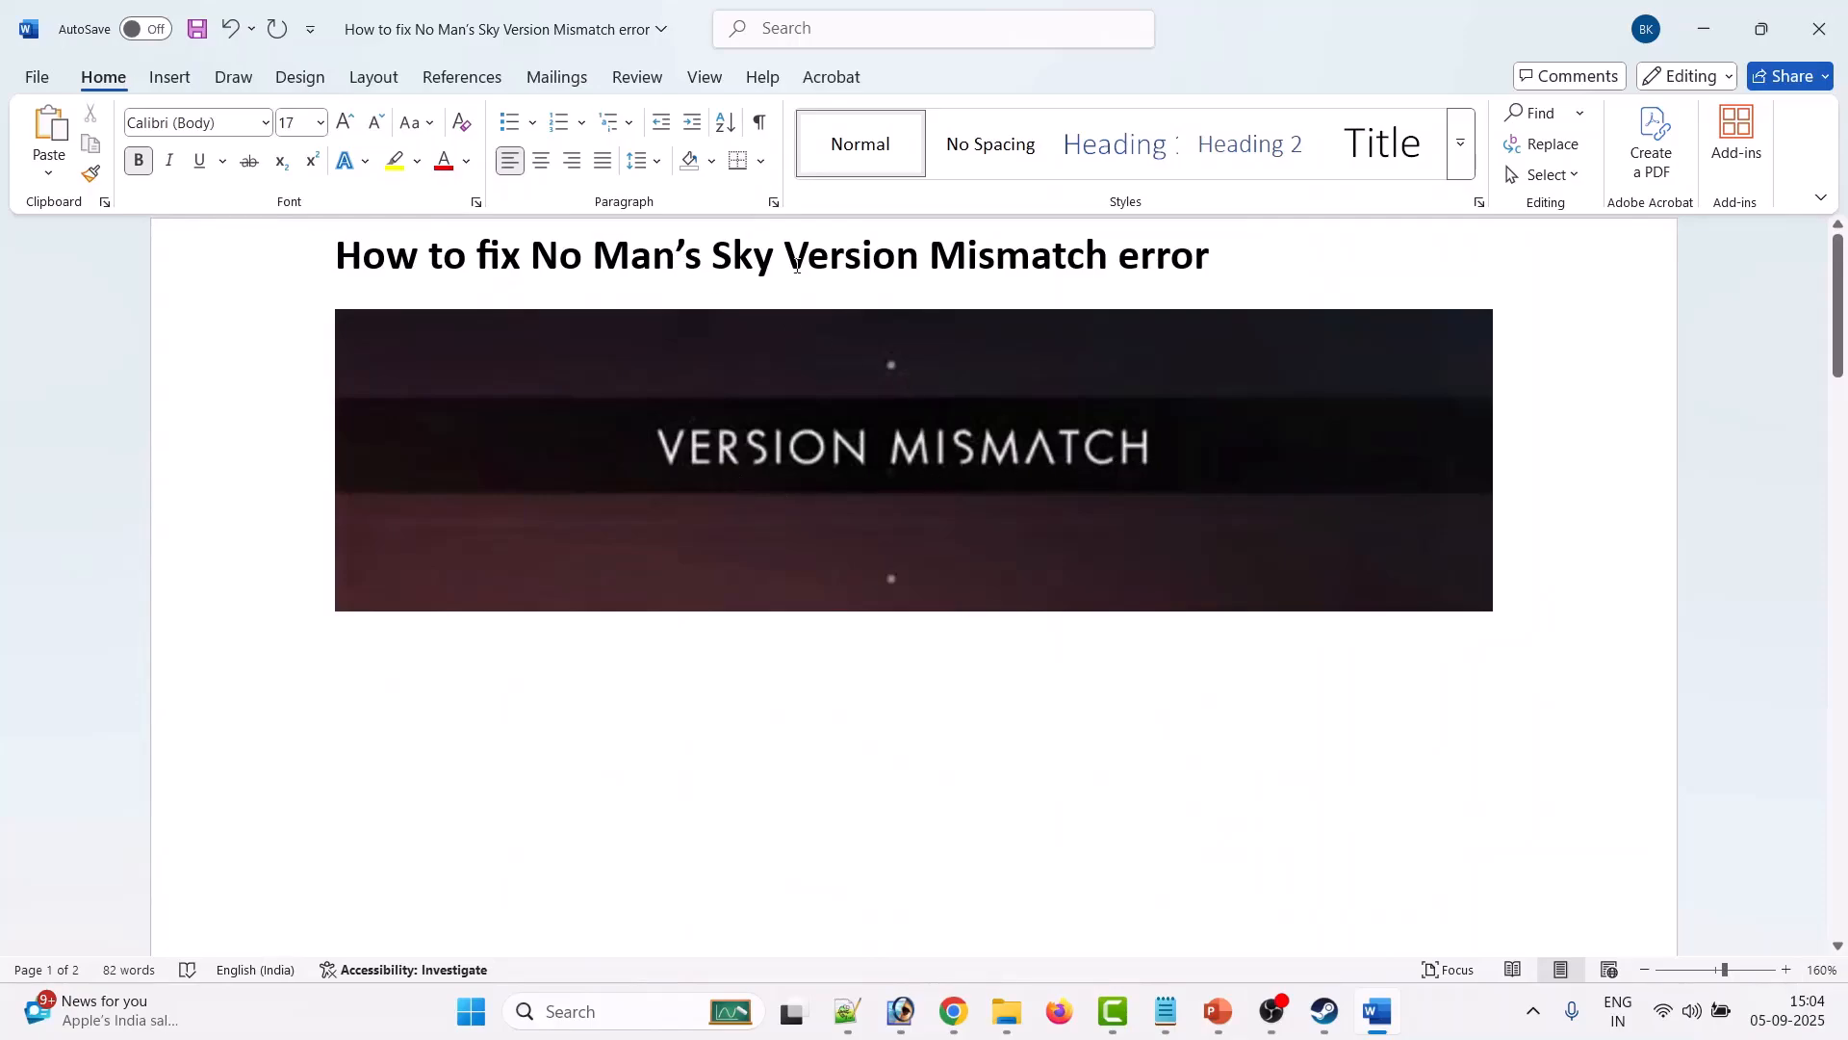